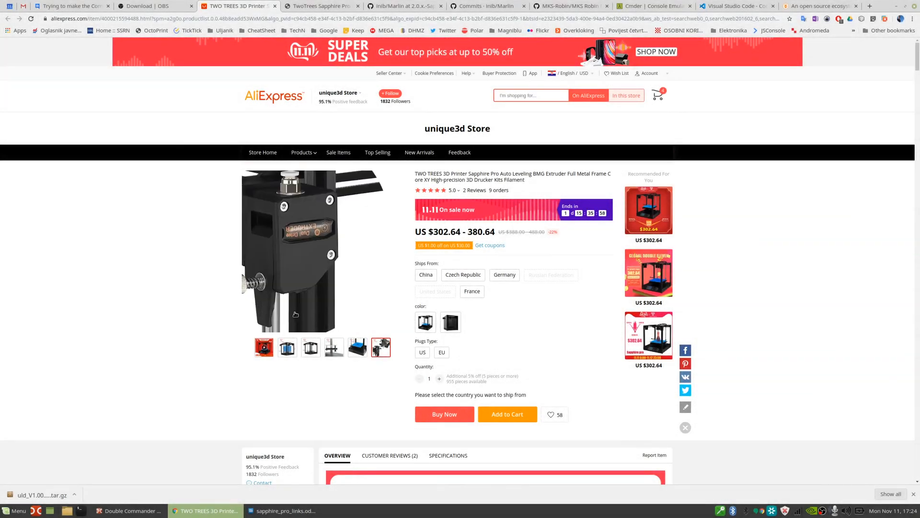
# Step: Step through the Sapphire Pro gallery thumbnails to the full printer shot
pyautogui.click(311, 348)
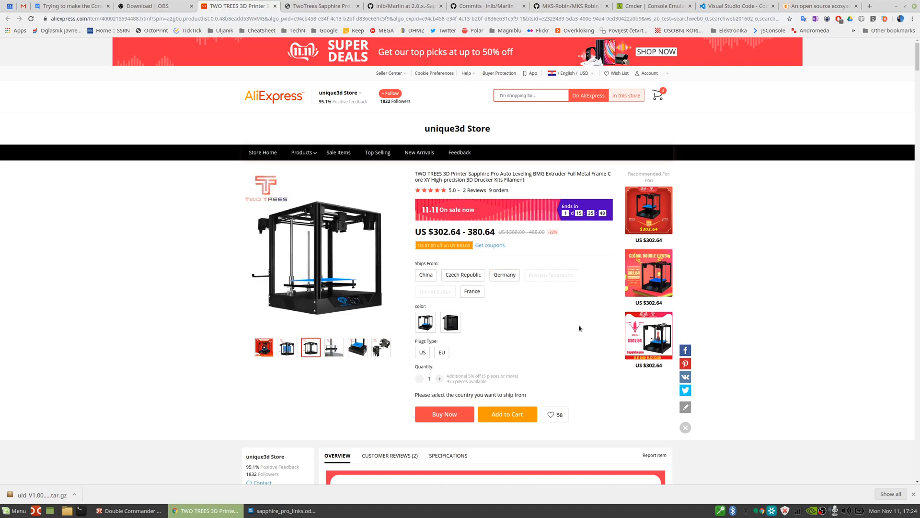
pyautogui.moveTo(561, 281)
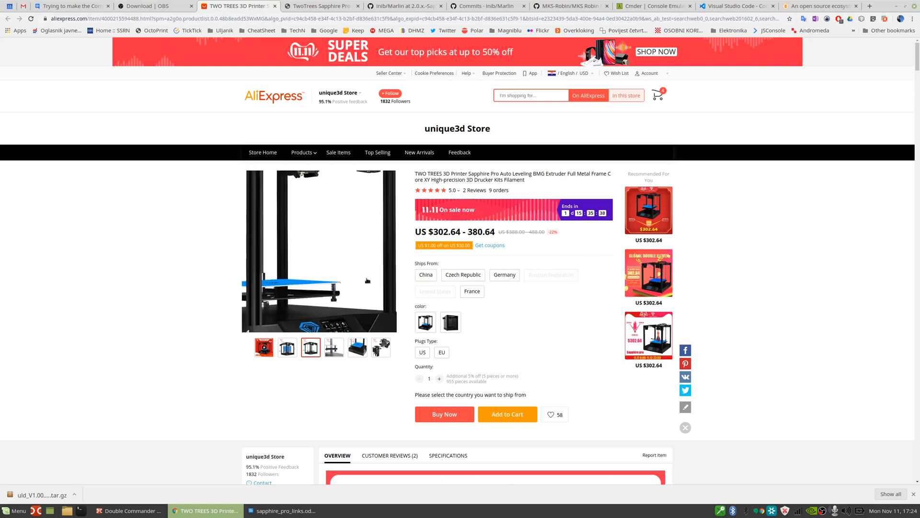
pyautogui.click(311, 347)
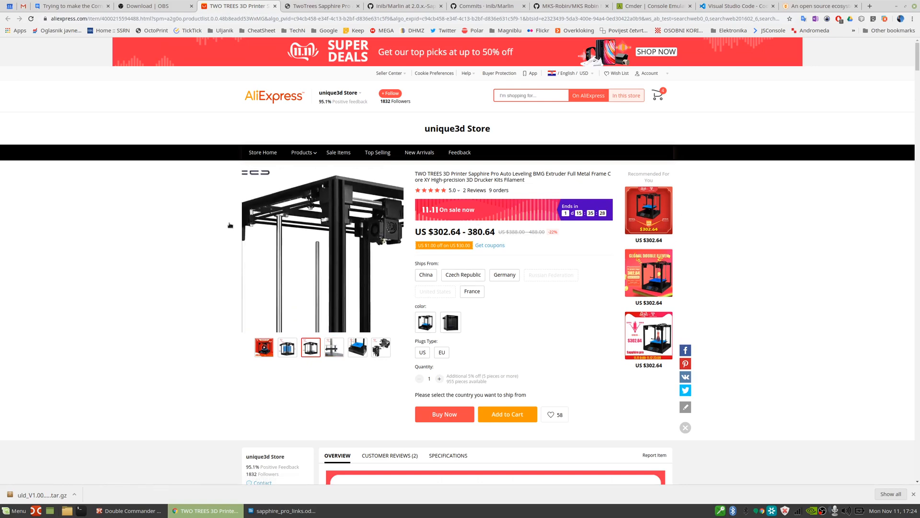
pyautogui.scroll(-3)
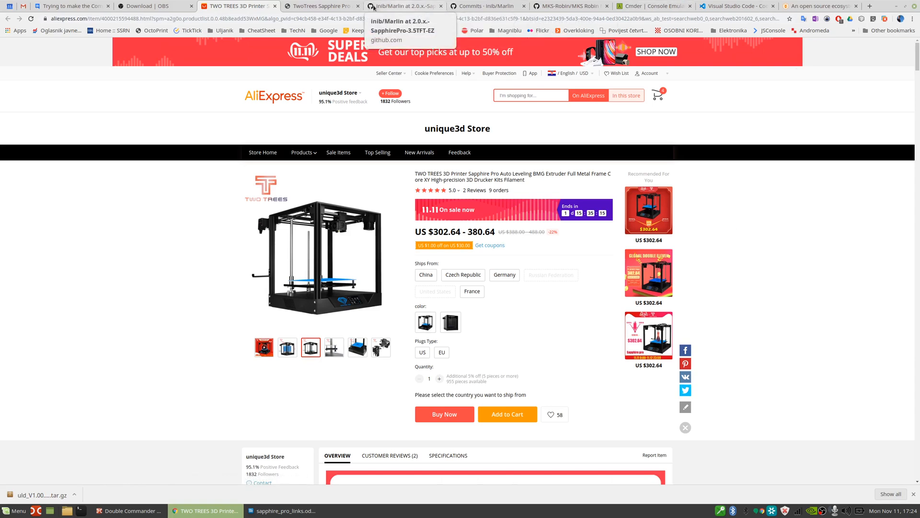
# Step: Switch to the escope.de Sapphire Pro Marlin 2.0 article and read its MKS Robin Nano section
pyautogui.click(321, 5)
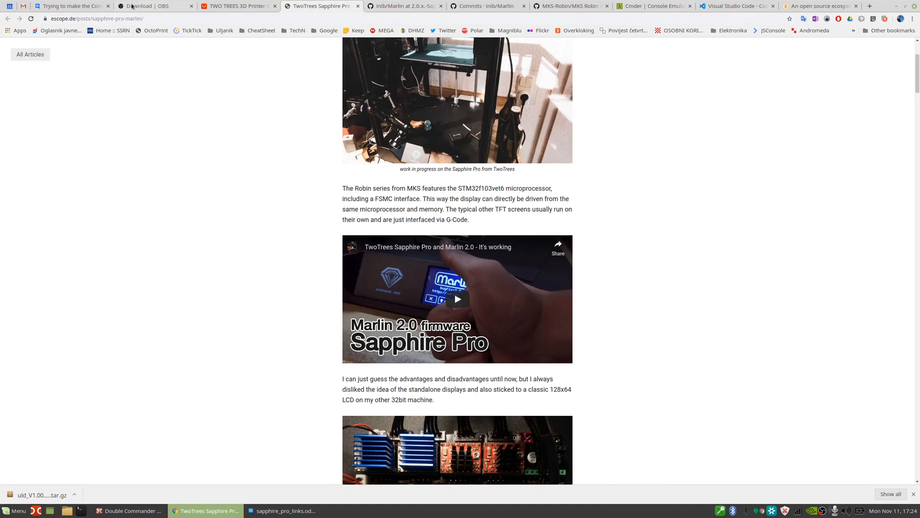
pyautogui.click(93, 18)
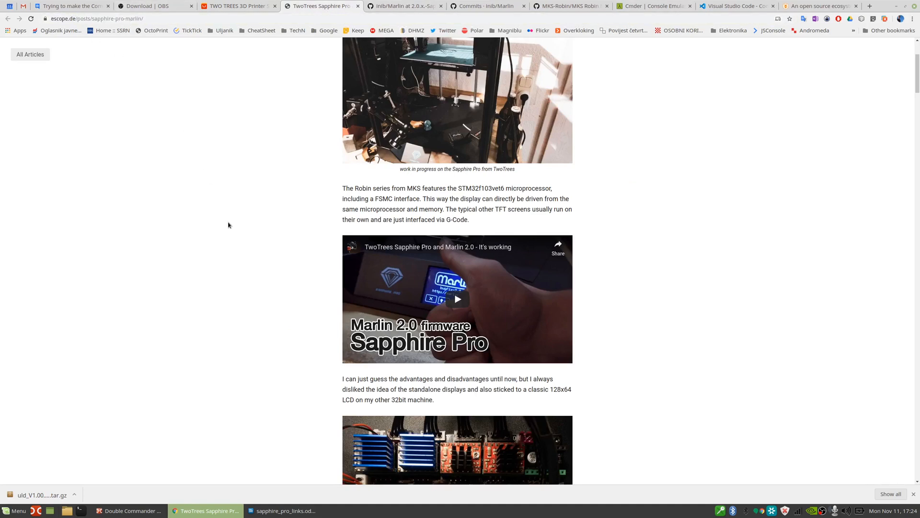
pyautogui.moveTo(190, 222)
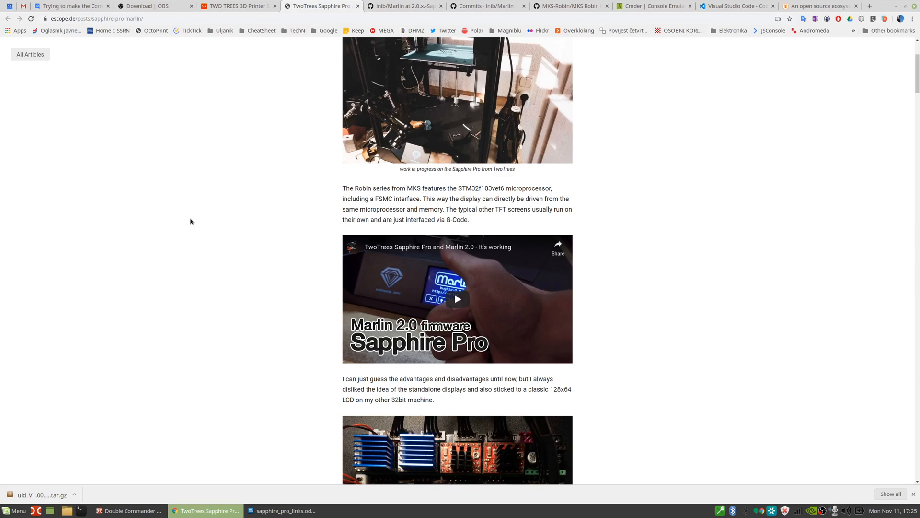
pyautogui.scroll(-3)
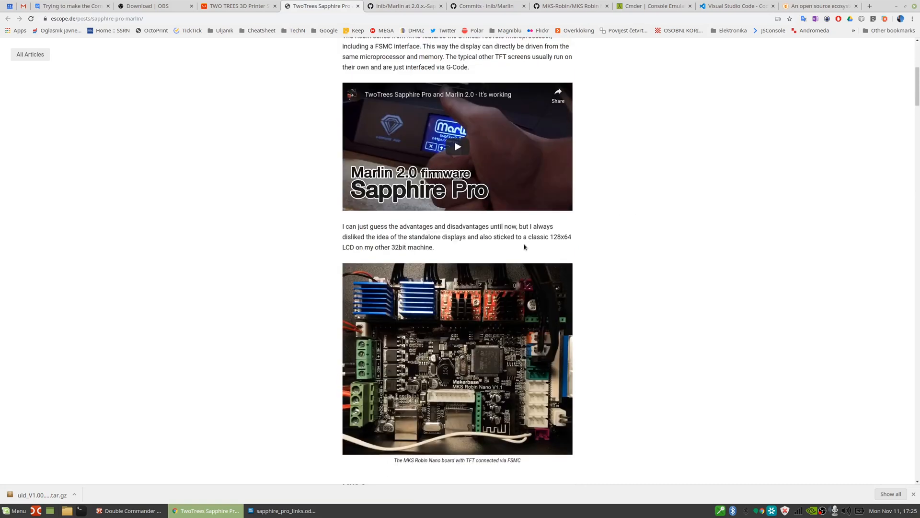
pyautogui.scroll(3)
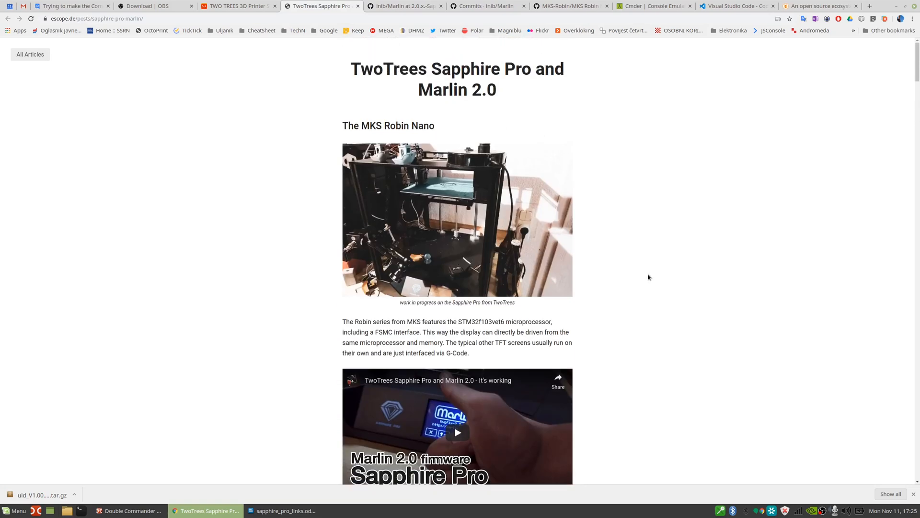
pyautogui.scroll(-3)
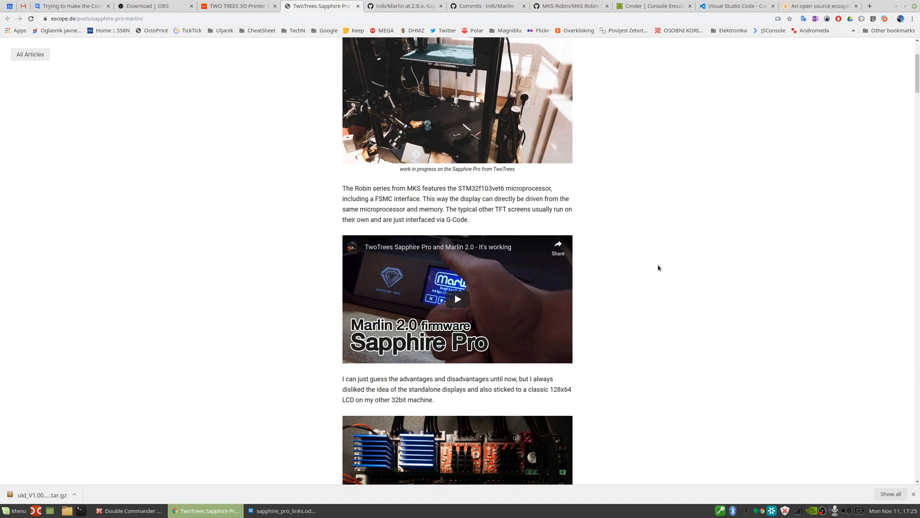
pyautogui.moveTo(491, 256)
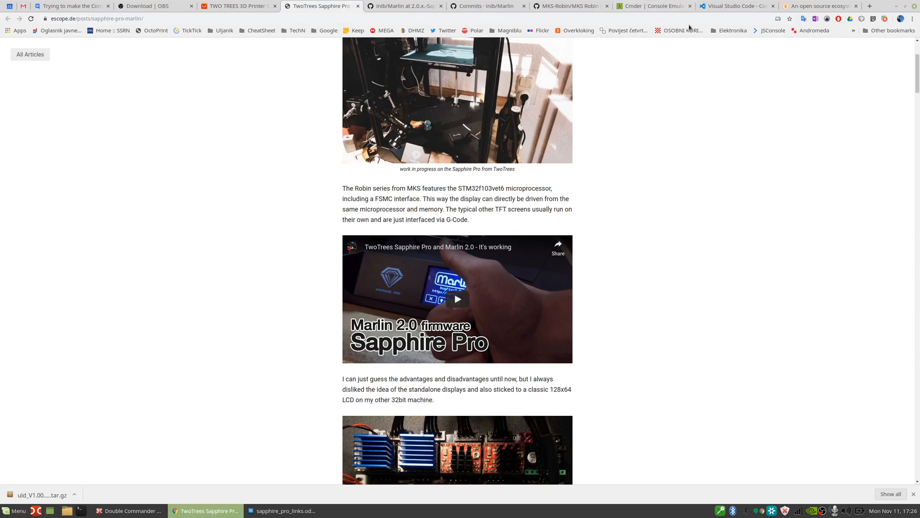
# Step: Skim the Cmder page down to Download, then switch to the Visual Studio Code site
pyautogui.click(651, 5)
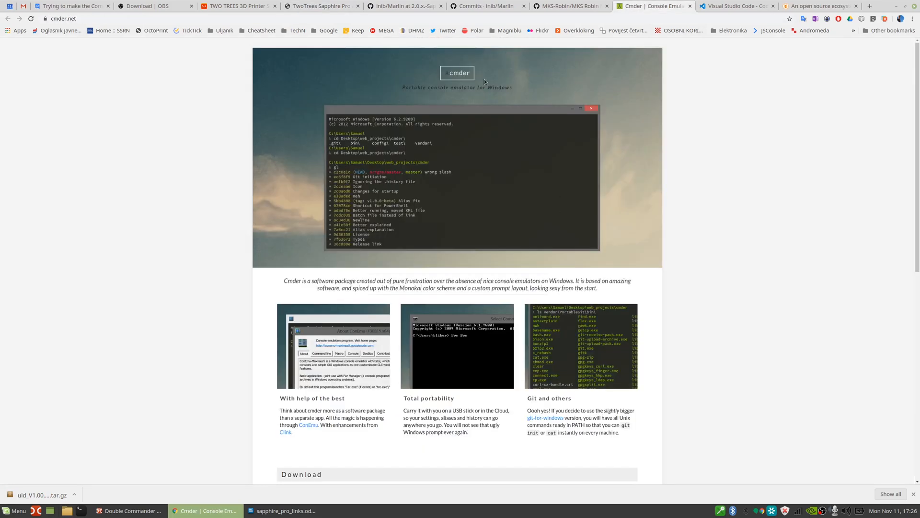
pyautogui.moveTo(669, 212)
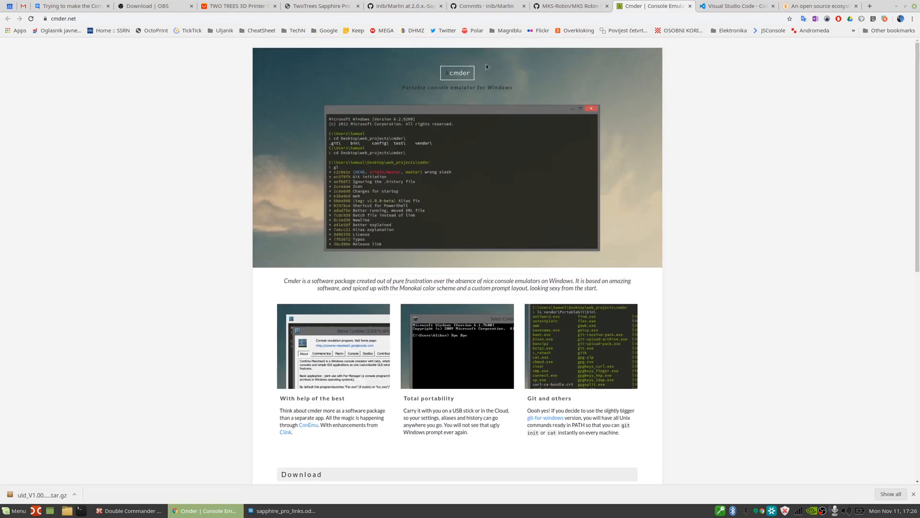
pyautogui.scroll(-3)
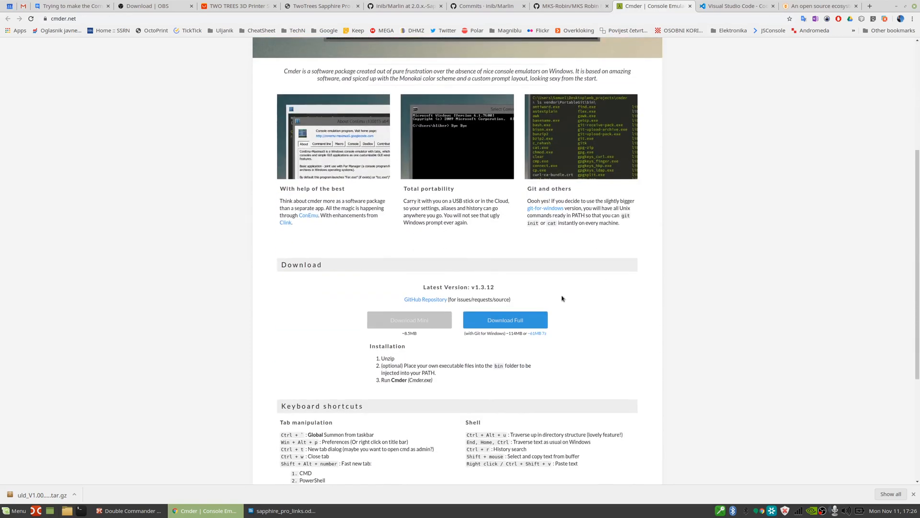
pyautogui.moveTo(515, 298)
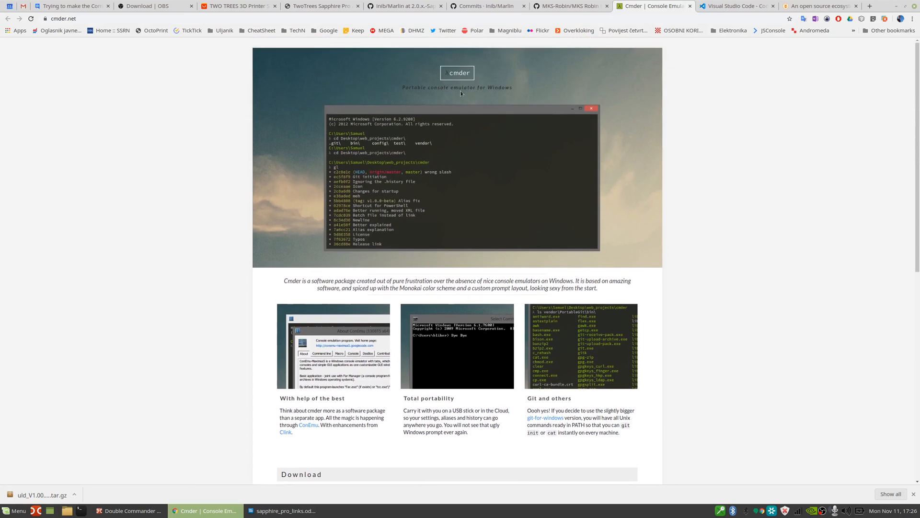
pyautogui.moveTo(656, 103)
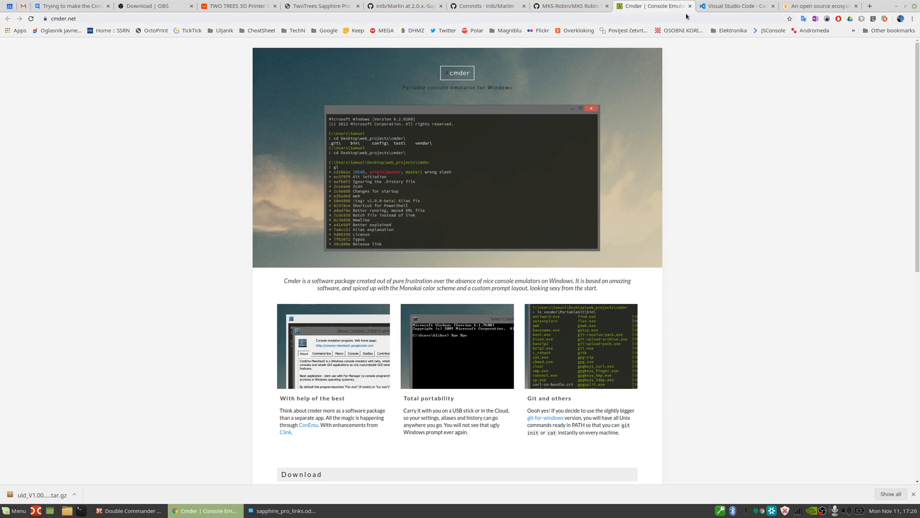
pyautogui.moveTo(525, 196)
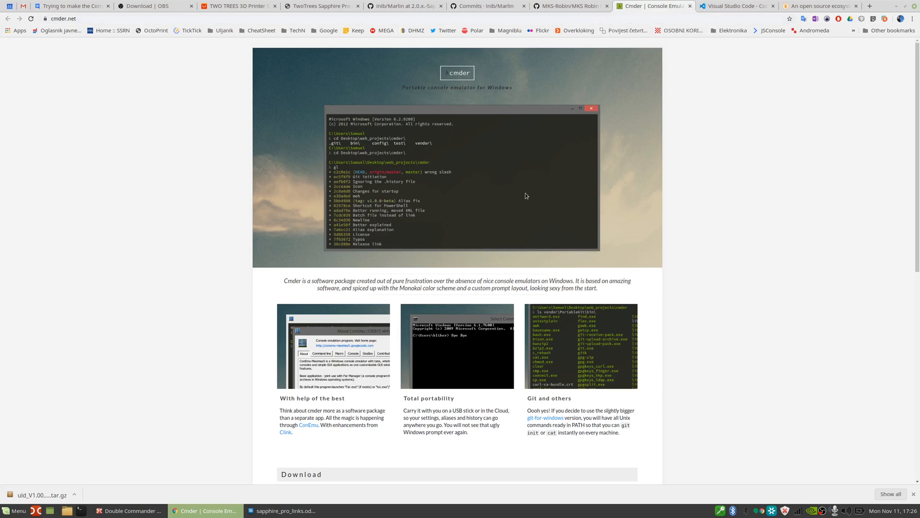
pyautogui.click(735, 6)
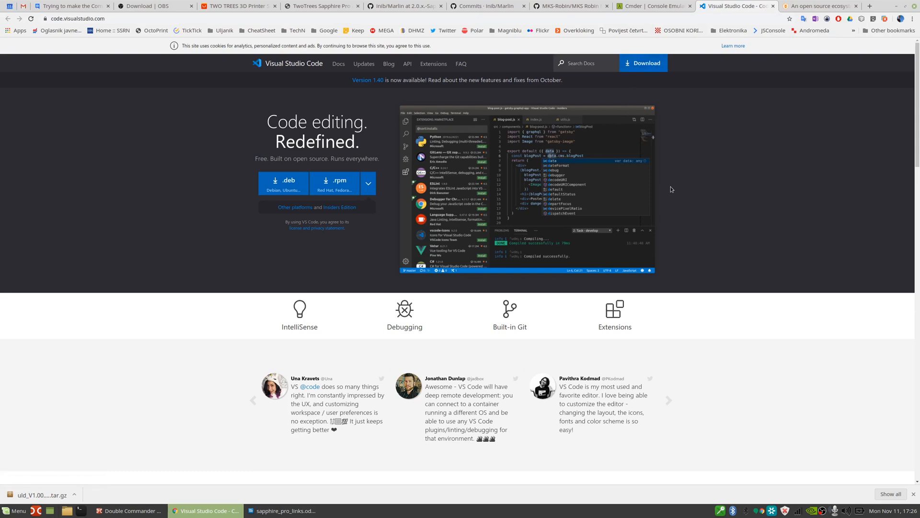
pyautogui.moveTo(582, 204)
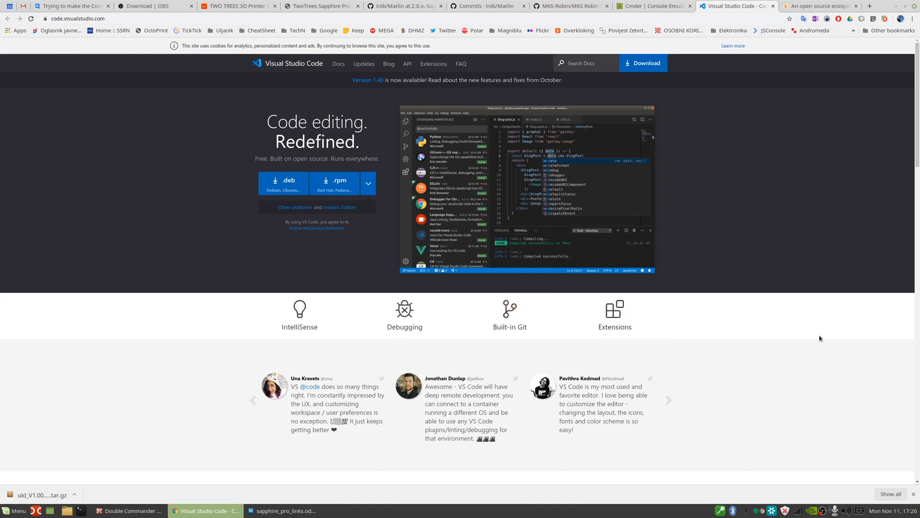
pyautogui.moveTo(701, 233)
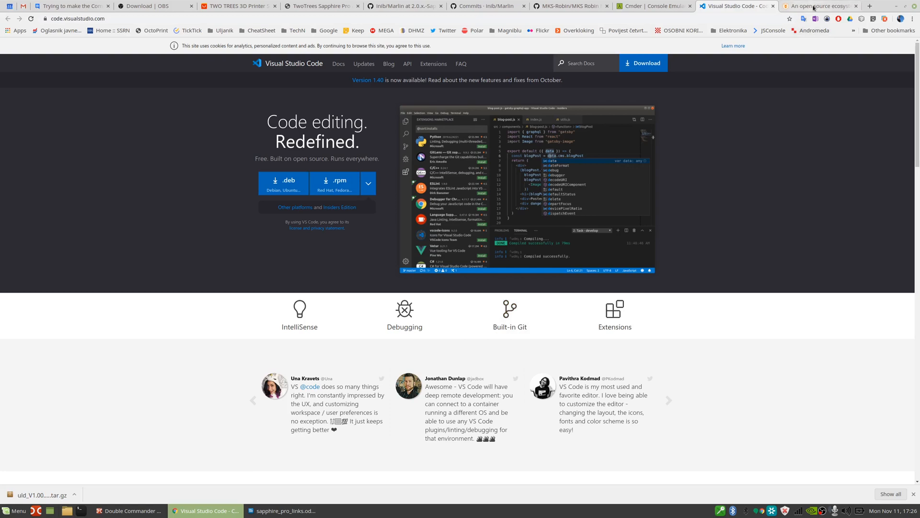
# Step: Switch to the platformio.org homepage tab
pyautogui.click(820, 6)
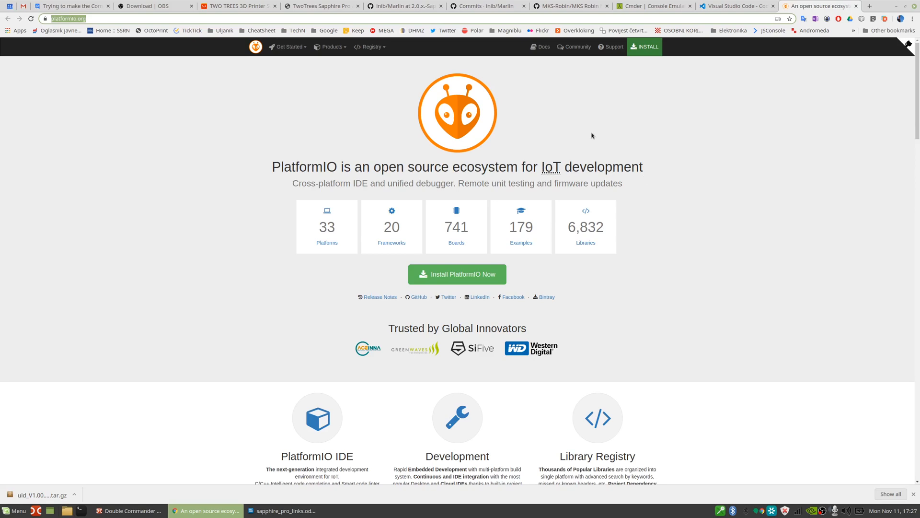
pyautogui.moveTo(593, 131)
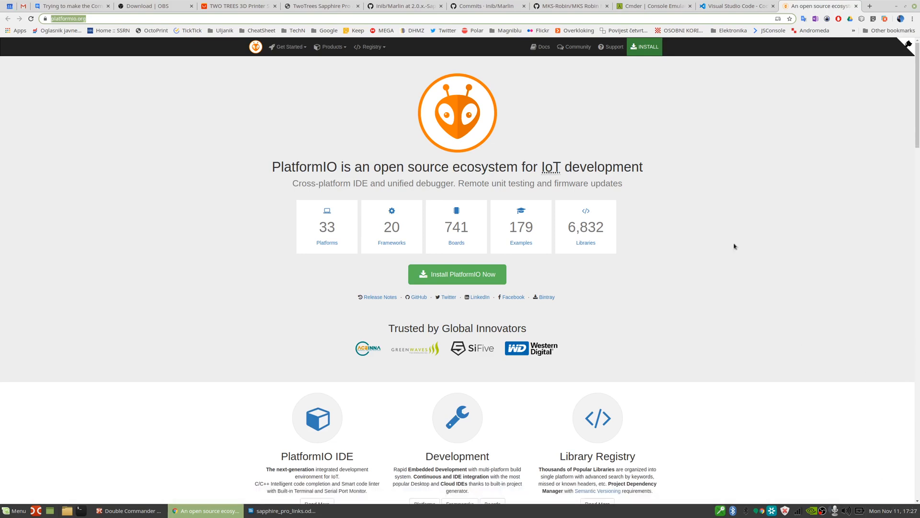
pyautogui.moveTo(621, 134)
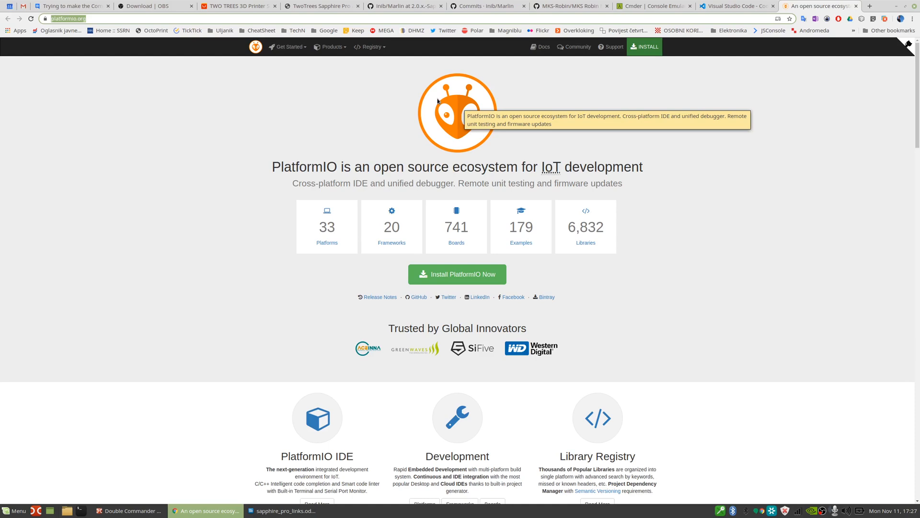
pyautogui.moveTo(473, 57)
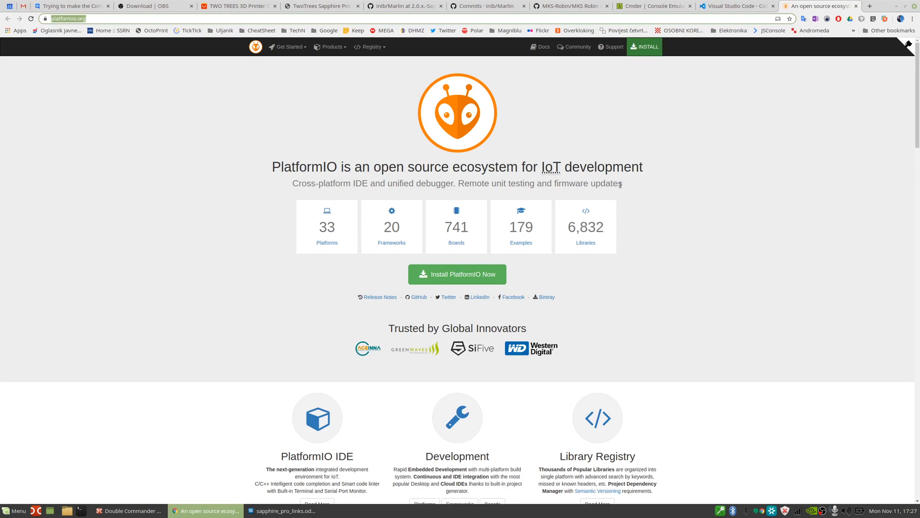
pyautogui.moveTo(682, 90)
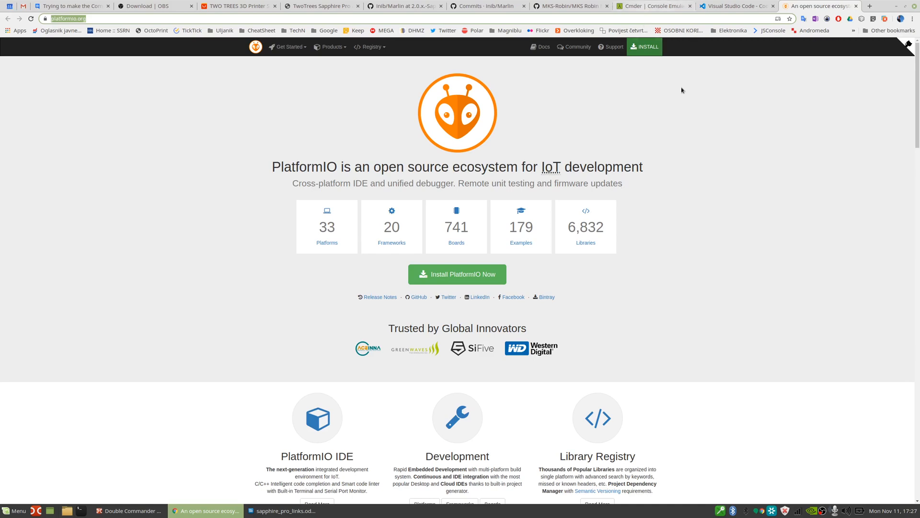
pyautogui.moveTo(704, 173)
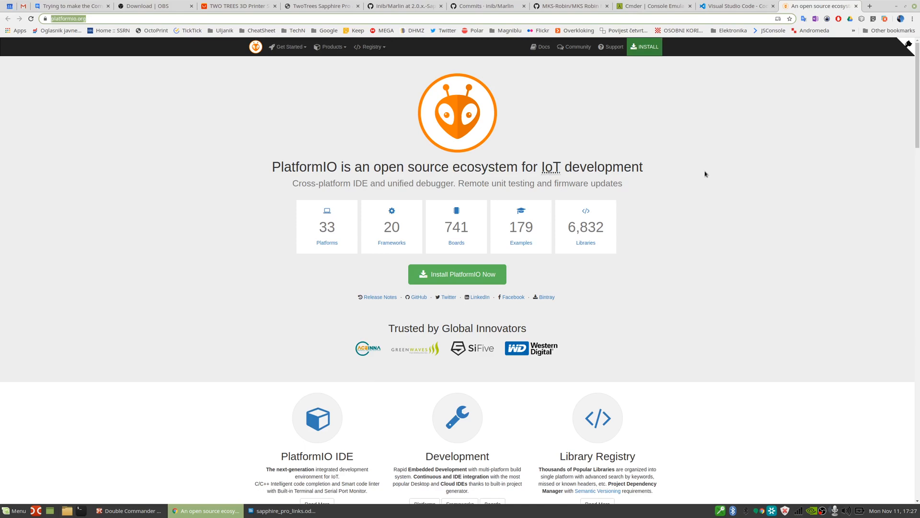
pyautogui.moveTo(701, 170)
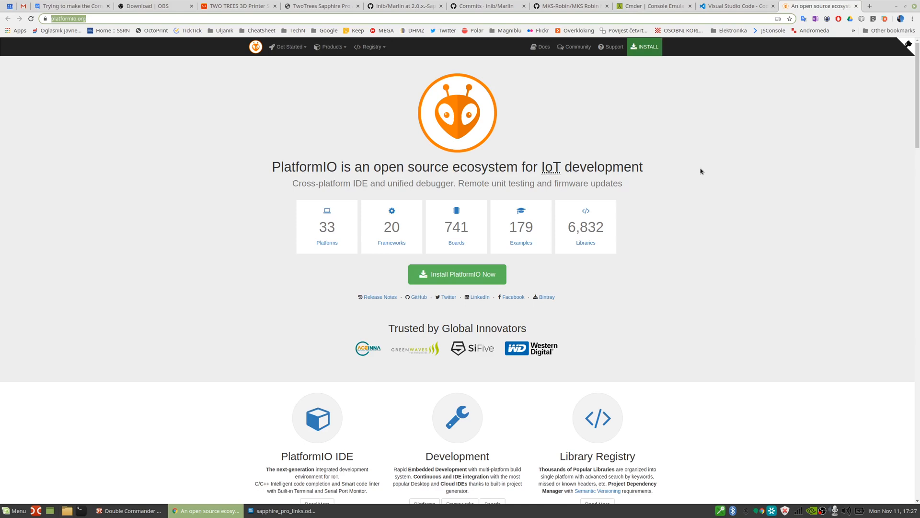
# Step: Show the inib/Marlin Sapphire Pro branch on GitHub and launch a terminal from the taskbar
pyautogui.click(402, 5)
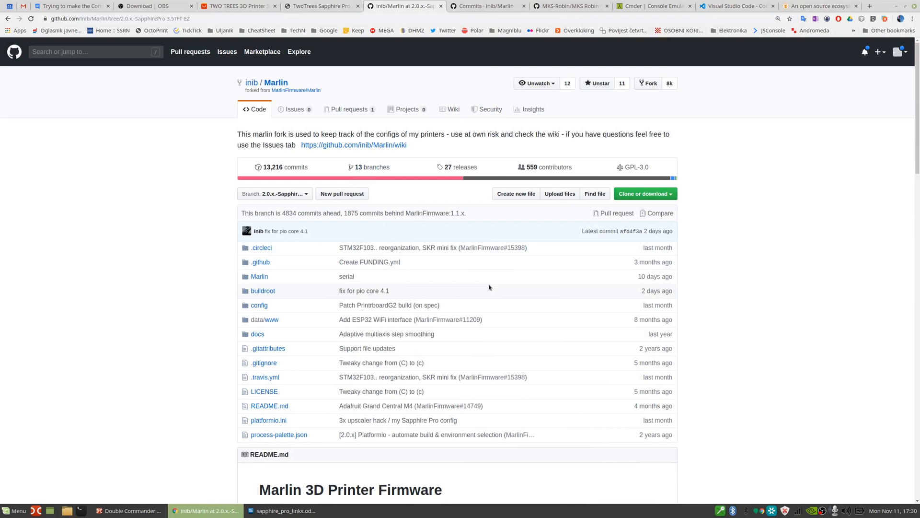
pyautogui.moveTo(750, 268)
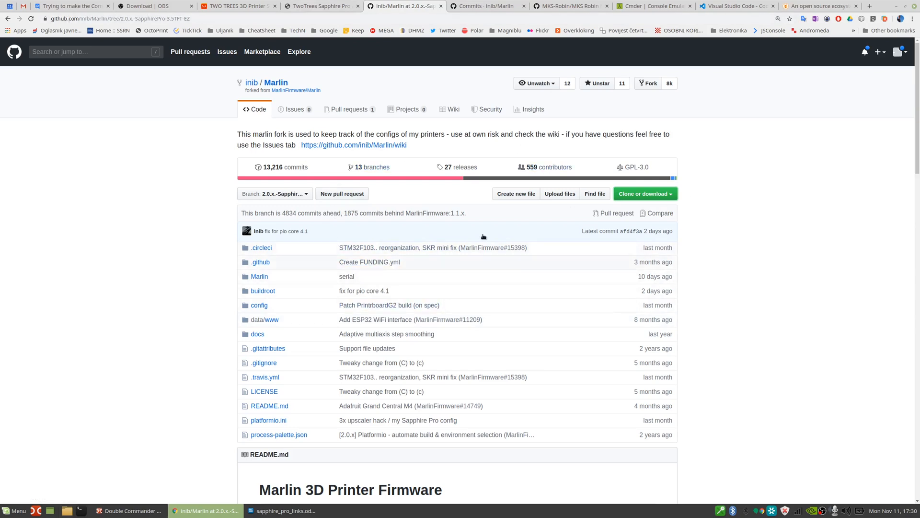
pyautogui.click(643, 194)
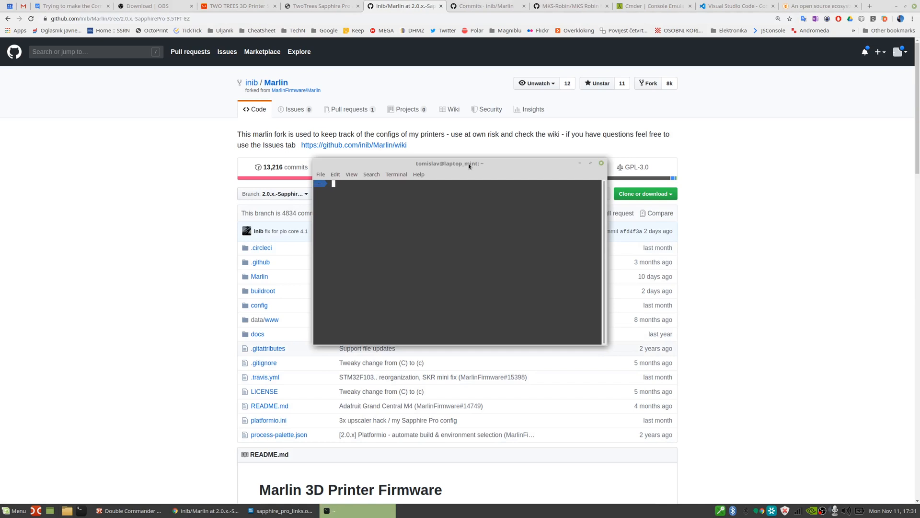
pyautogui.moveTo(450, 163); pyautogui.dragTo(485, 171)
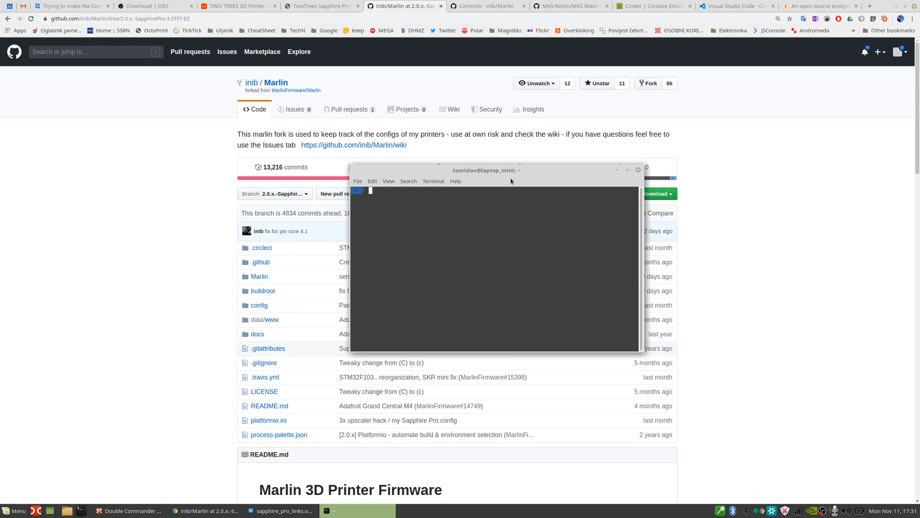
pyautogui.write('cd Downloads/')
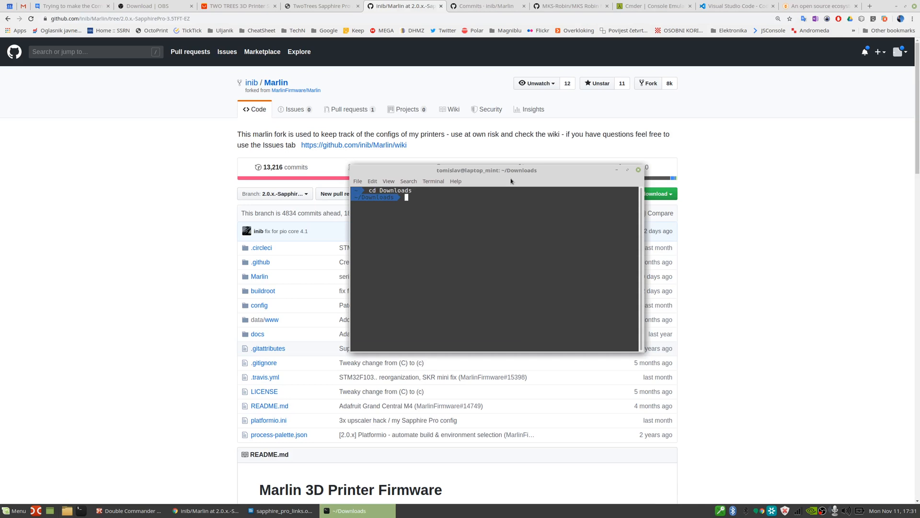
pyautogui.write('git')
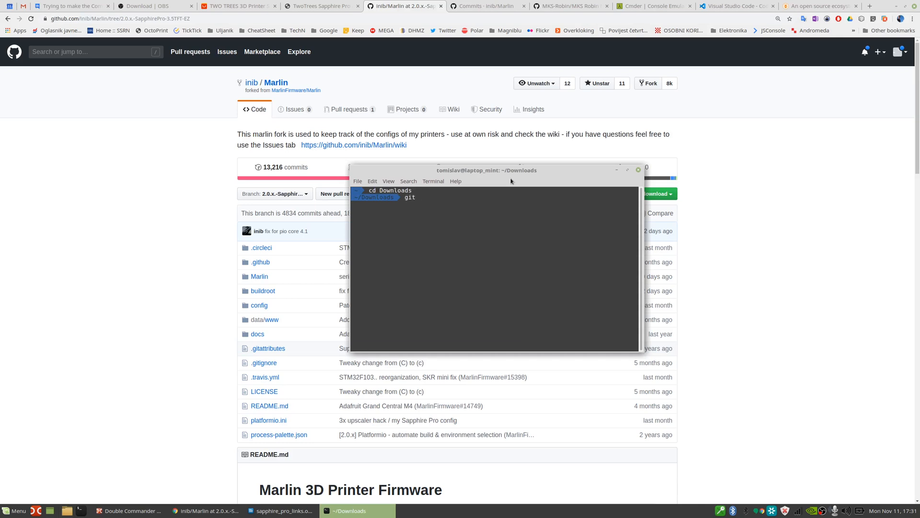
pyautogui.write('clo0ne https://github.com/inib/Marlin.git')
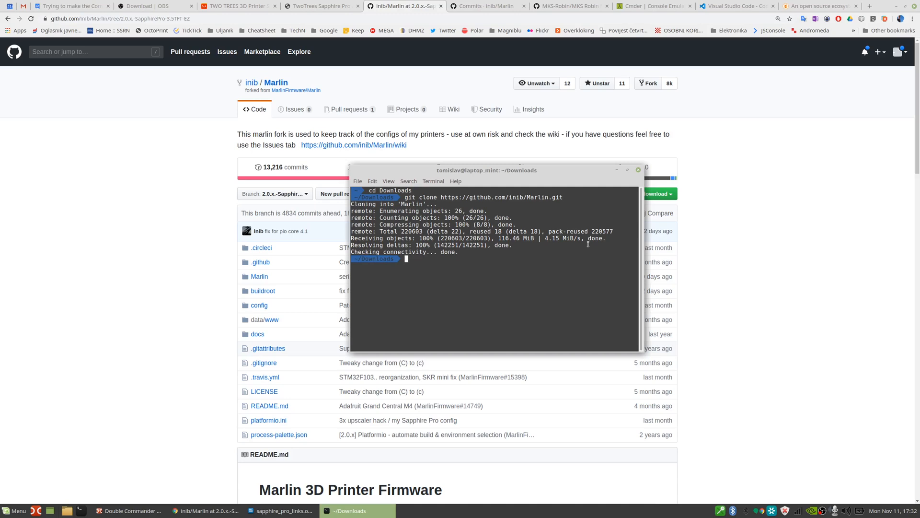
# Step: Run cd Marlin, git status to confirm a clean tree, and code . to open it in VS Code
pyautogui.write('cd Marlin')
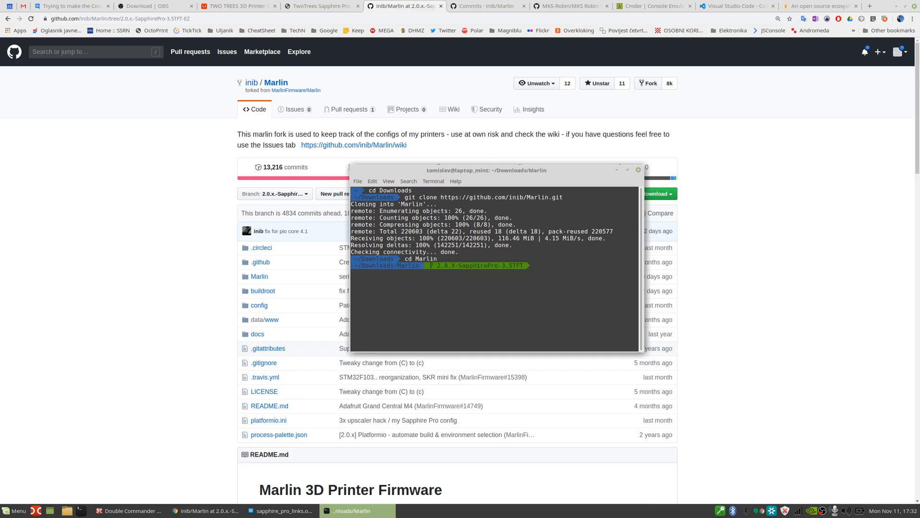
pyautogui.write('git')
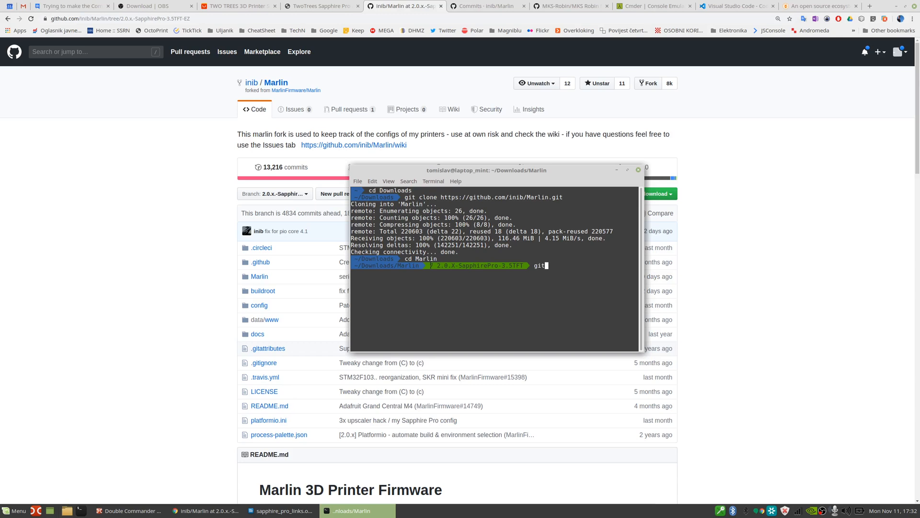
pyautogui.write('status')
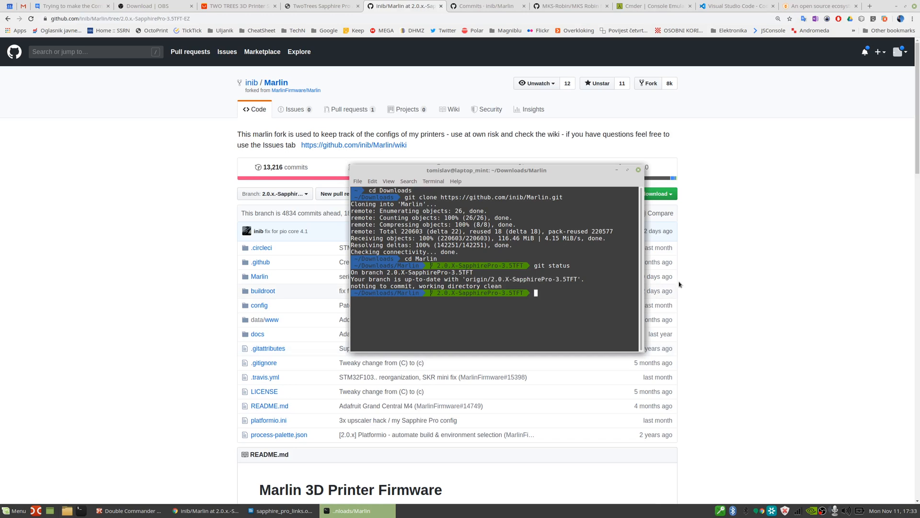
pyautogui.write('cid')
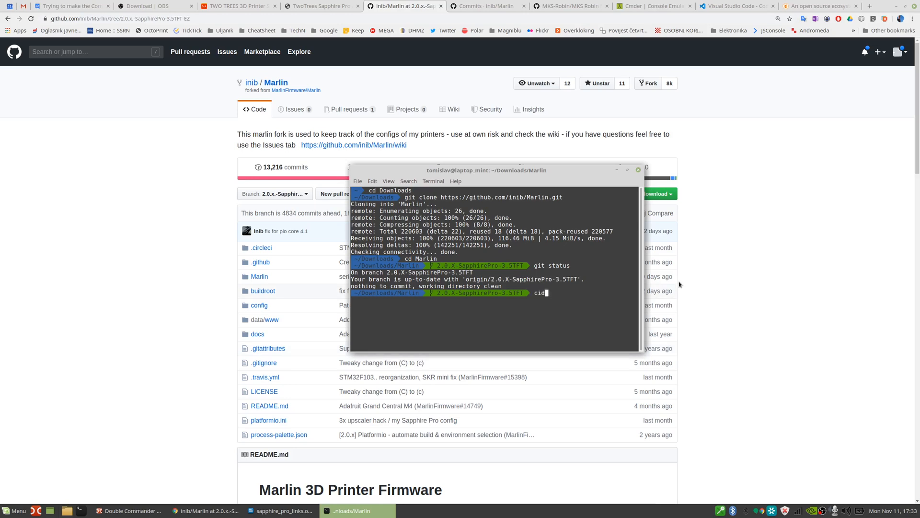
pyautogui.write('code .')
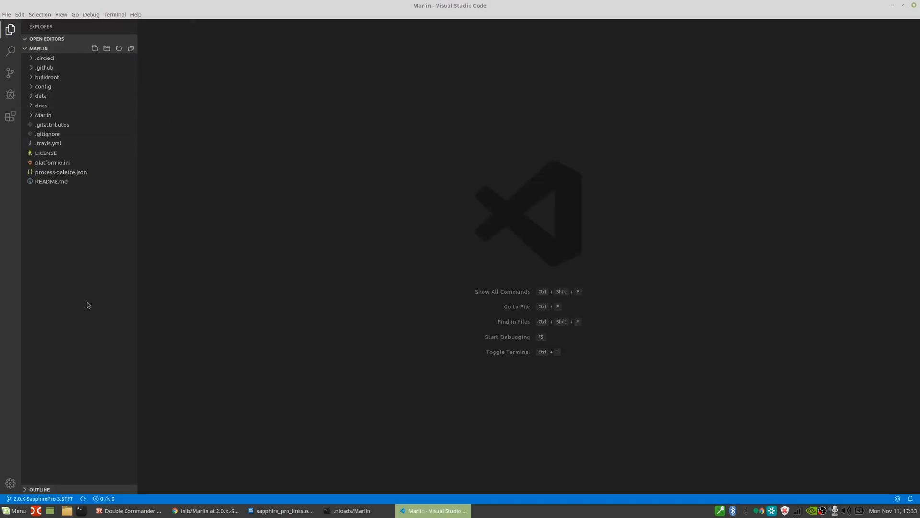
pyautogui.moveTo(59, 187)
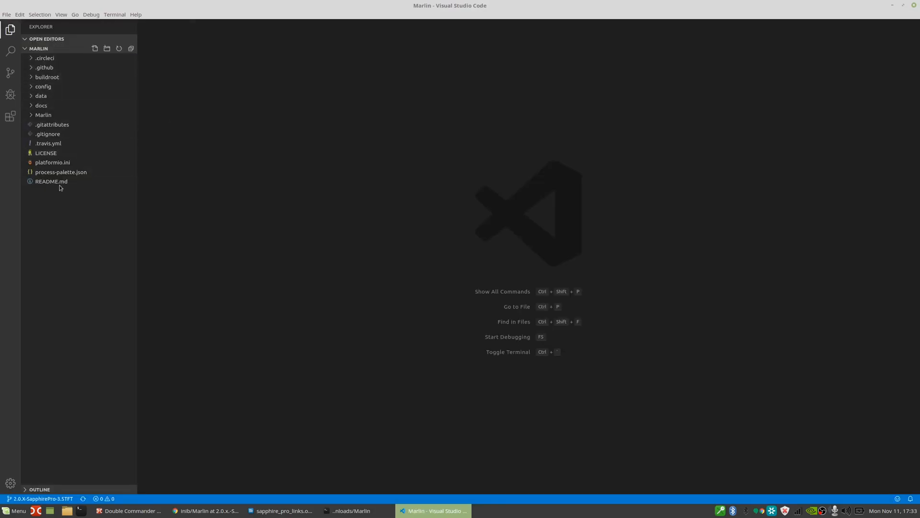
# Step: Expand the inner Marlin folder to show Configuration.h, Configuration_adv.h and Marlin.ino
pyautogui.click(43, 115)
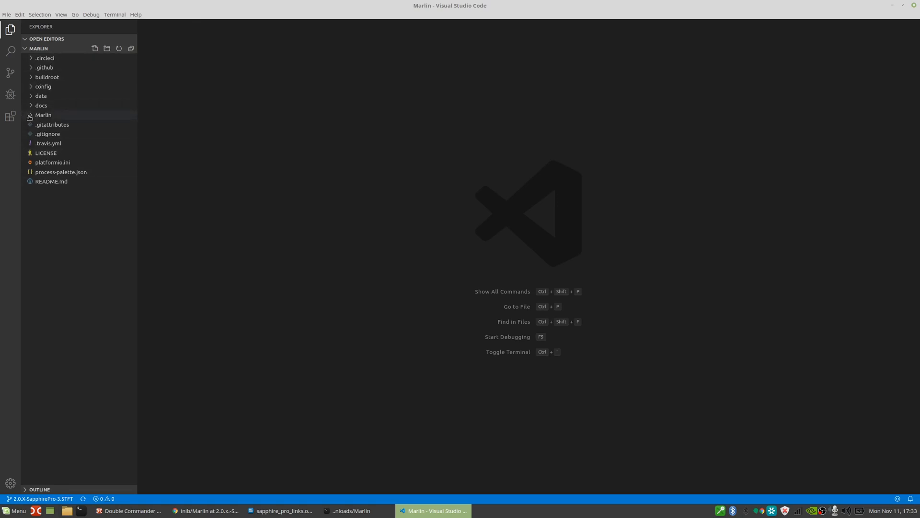
pyautogui.click(42, 115)
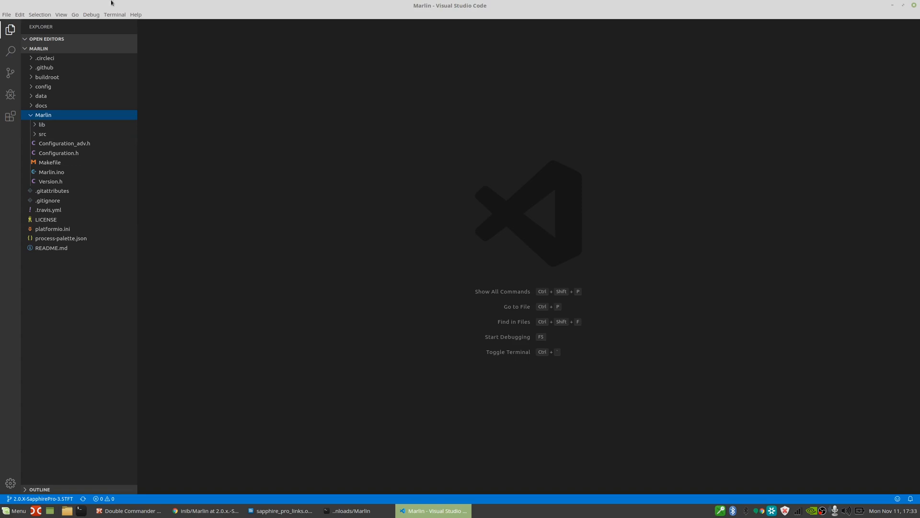
pyautogui.moveTo(10, 115)
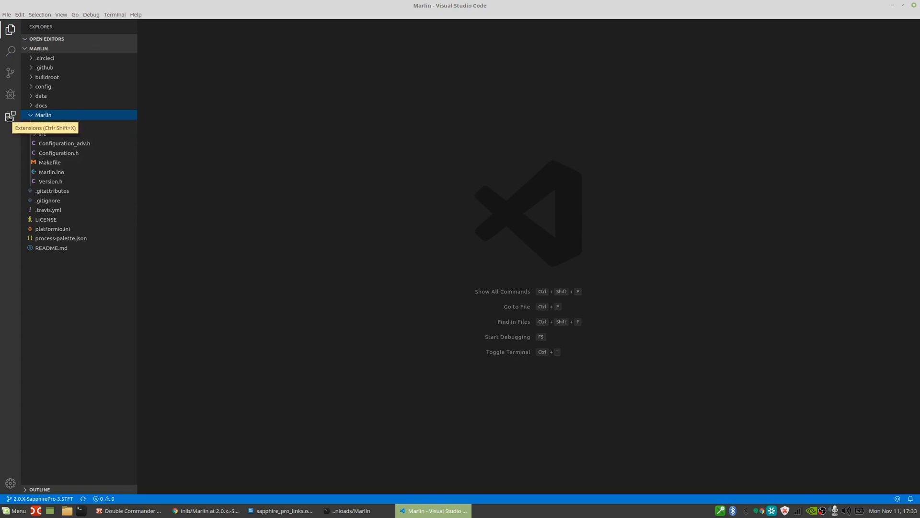
# Step: Search Extensions for 'platfo' and install the PlatformIO IDE extension
pyautogui.click(10, 115)
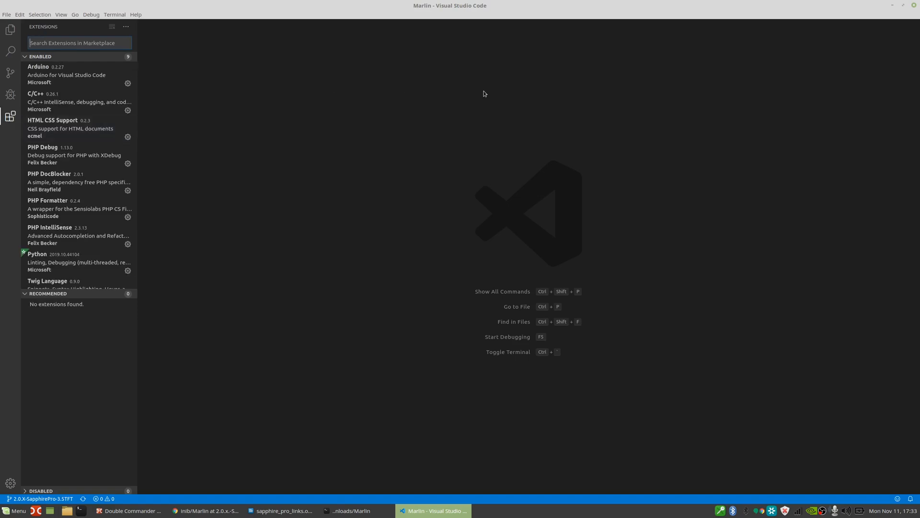
pyautogui.write('platfo')
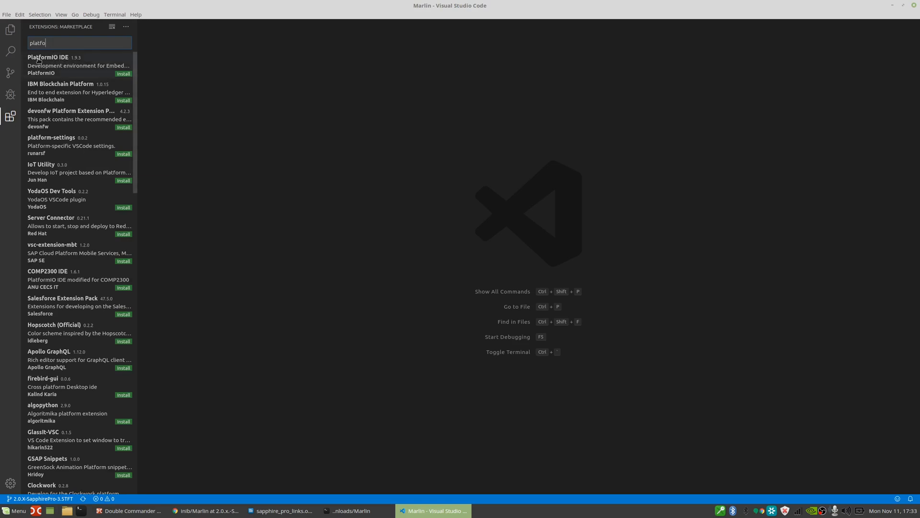
pyautogui.click(65, 65)
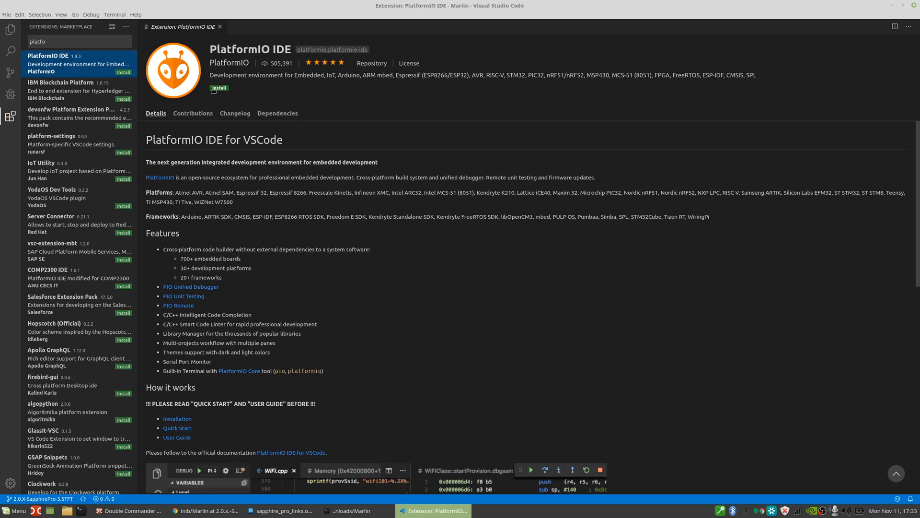
pyautogui.click(218, 88)
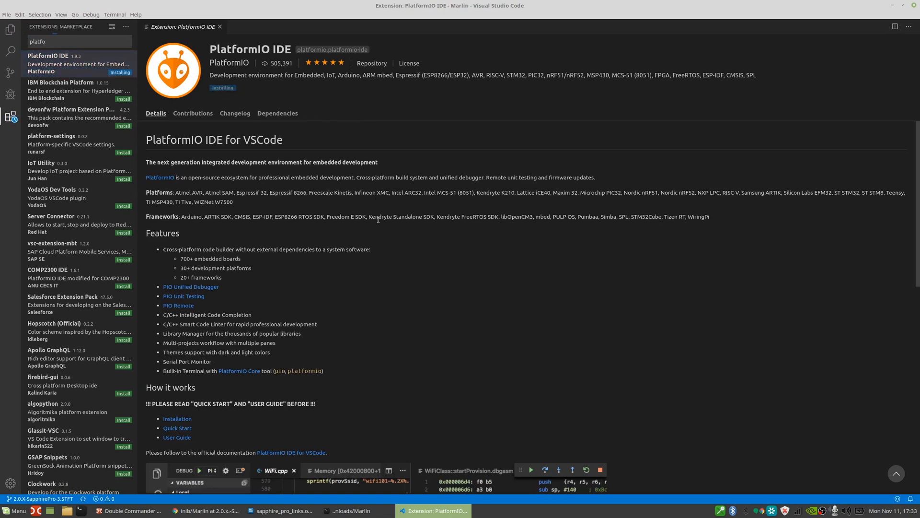
pyautogui.moveTo(425, 177)
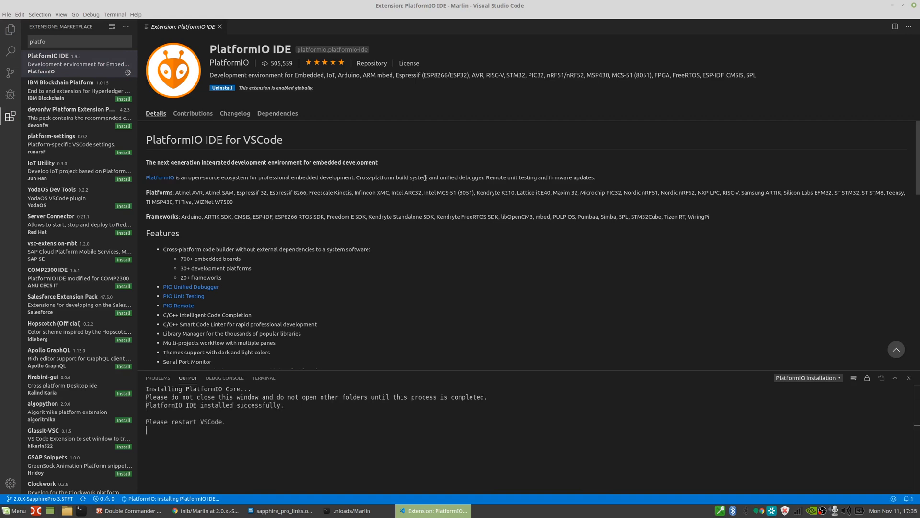
pyautogui.moveTo(165, 422); pyautogui.dragTo(222, 422)
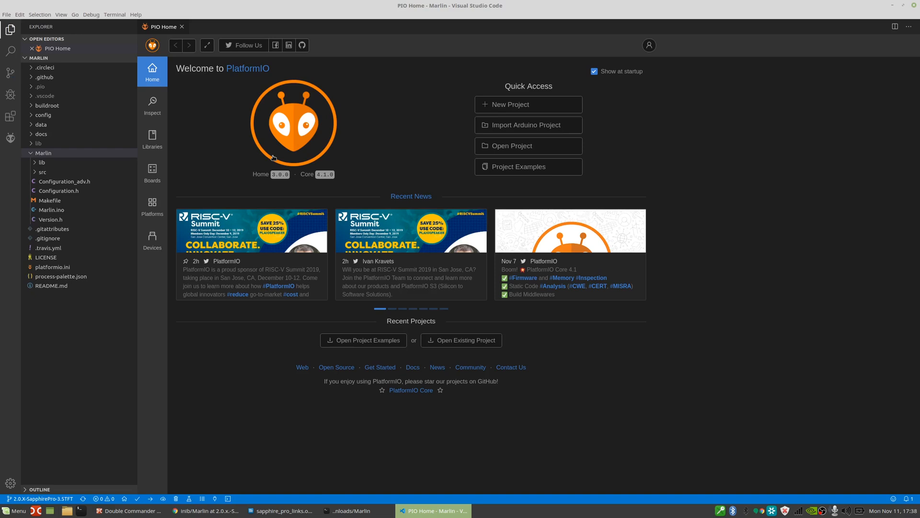
pyautogui.moveTo(10, 138)
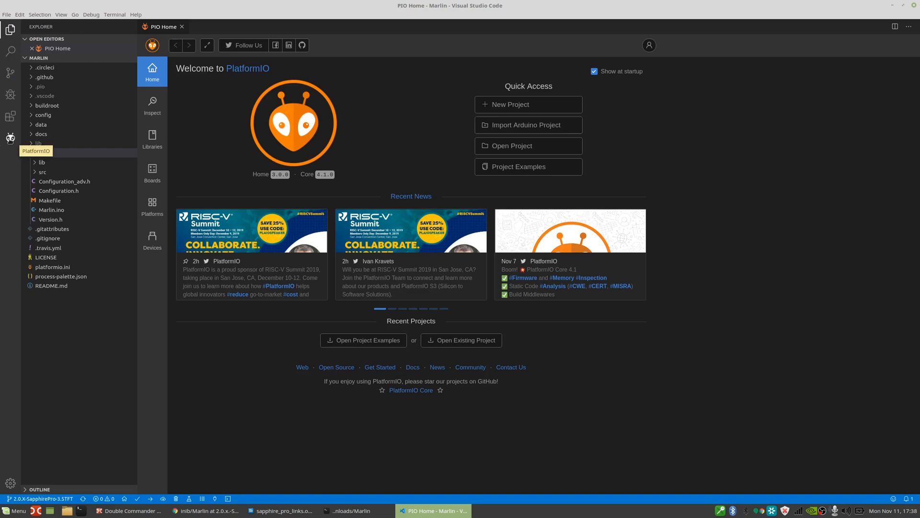
pyautogui.click(43, 152)
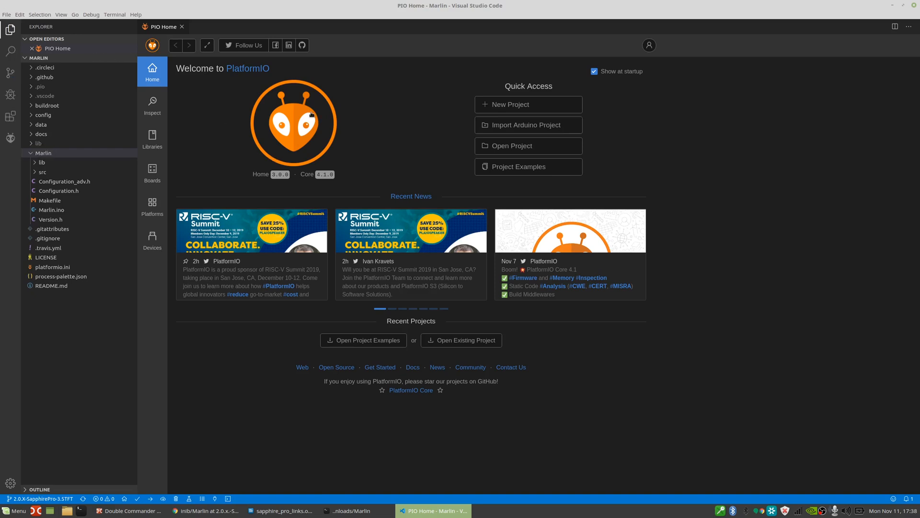
pyautogui.moveTo(484, 199)
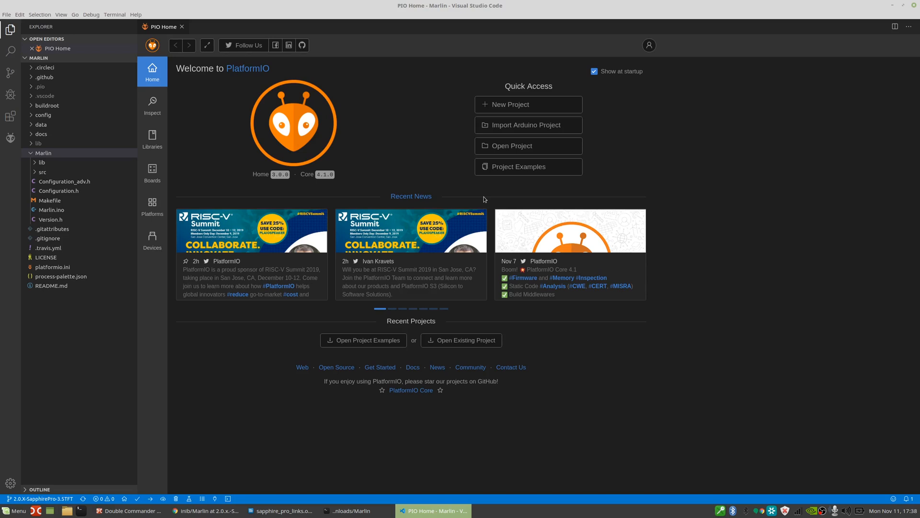
pyautogui.moveTo(41, 499)
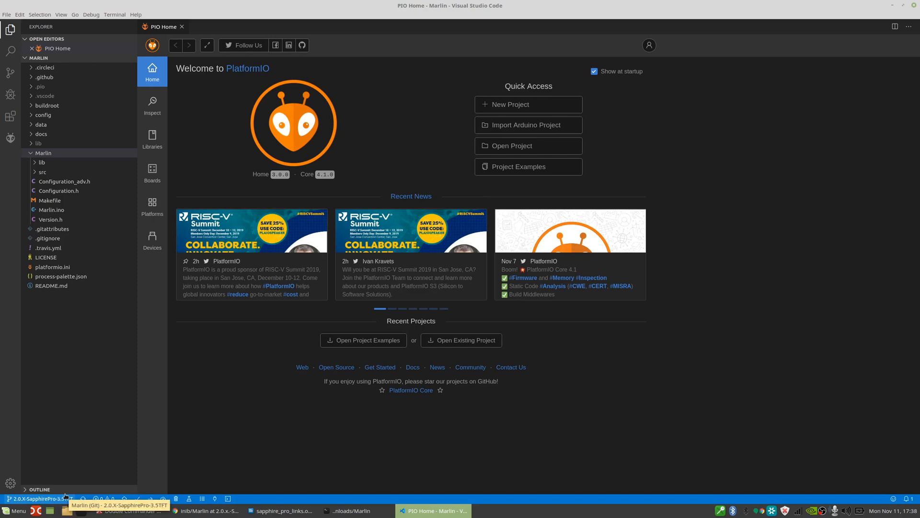
# Step: Check out origin/2.0.x-SapphirePro-3.5TFT-EZ from the status-bar branch picker, then view the GitHub commits page
pyautogui.click(41, 499)
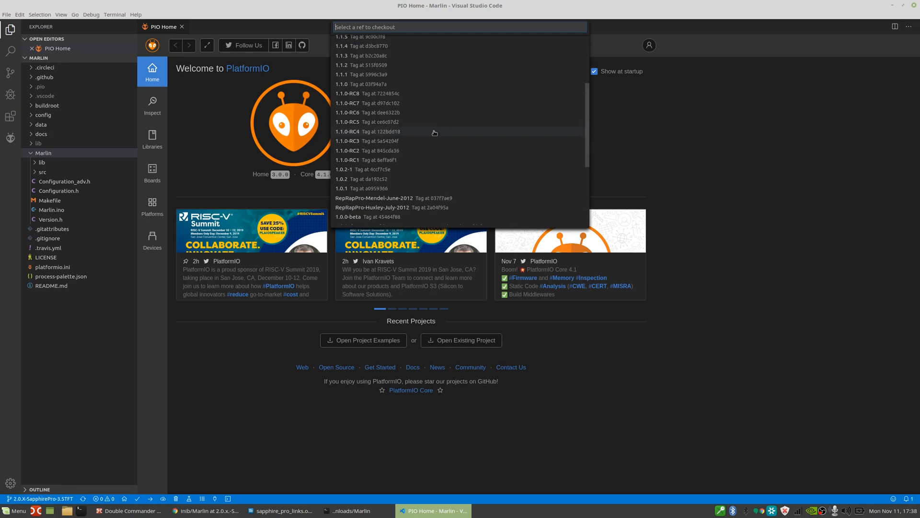
pyautogui.scroll(-3)
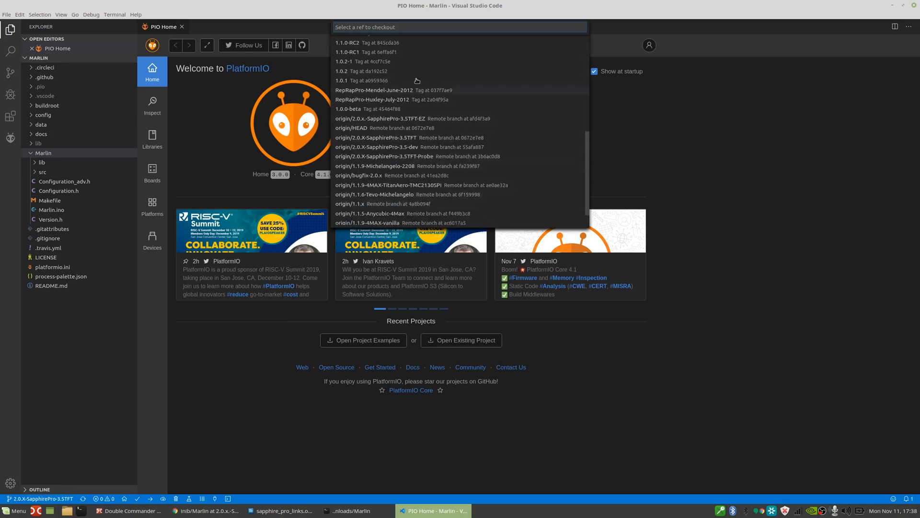
pyautogui.moveTo(405, 118)
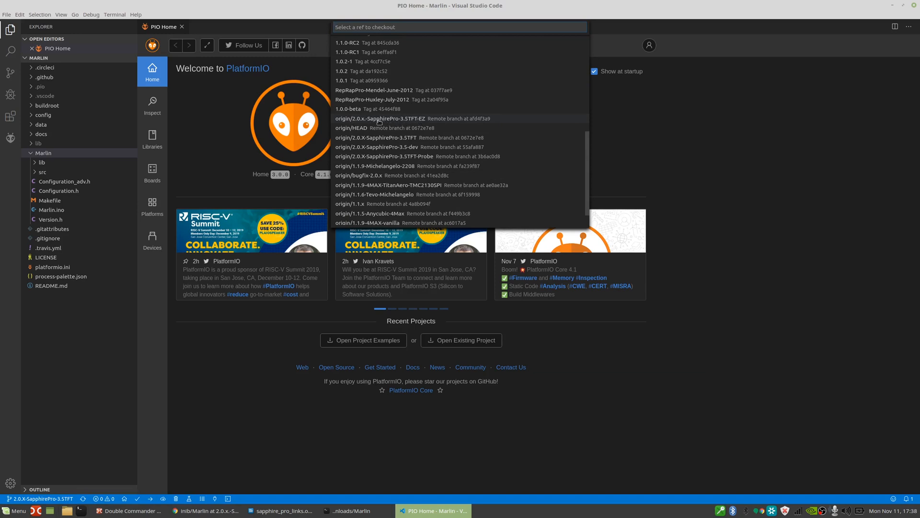
pyautogui.moveTo(410, 120)
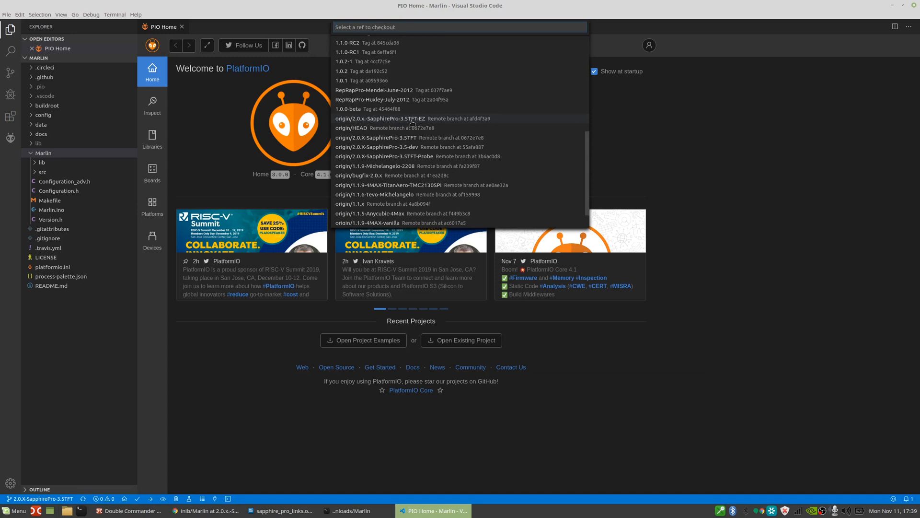
pyautogui.moveTo(411, 119)
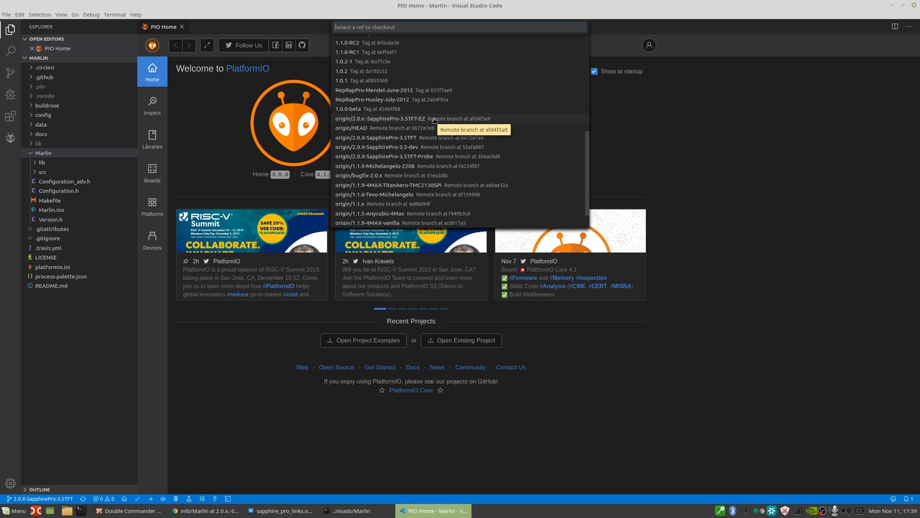
pyautogui.click(382, 118)
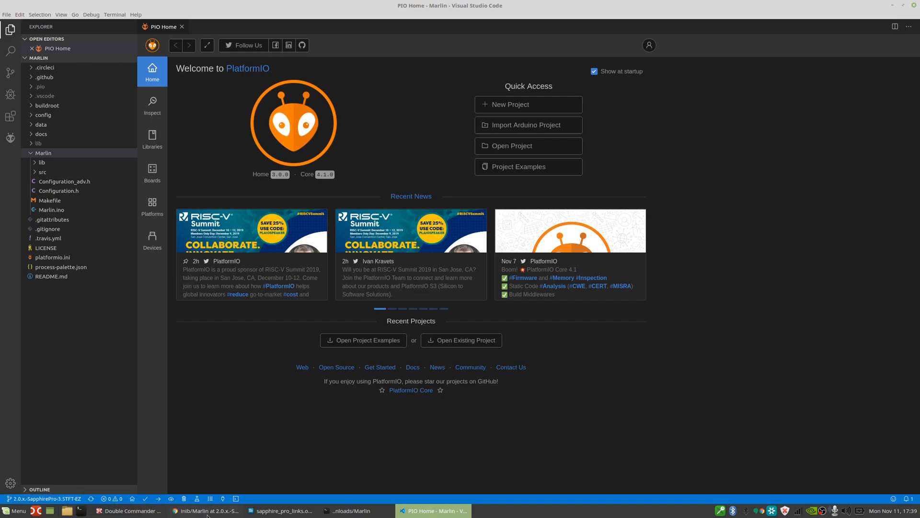
pyautogui.click(205, 510)
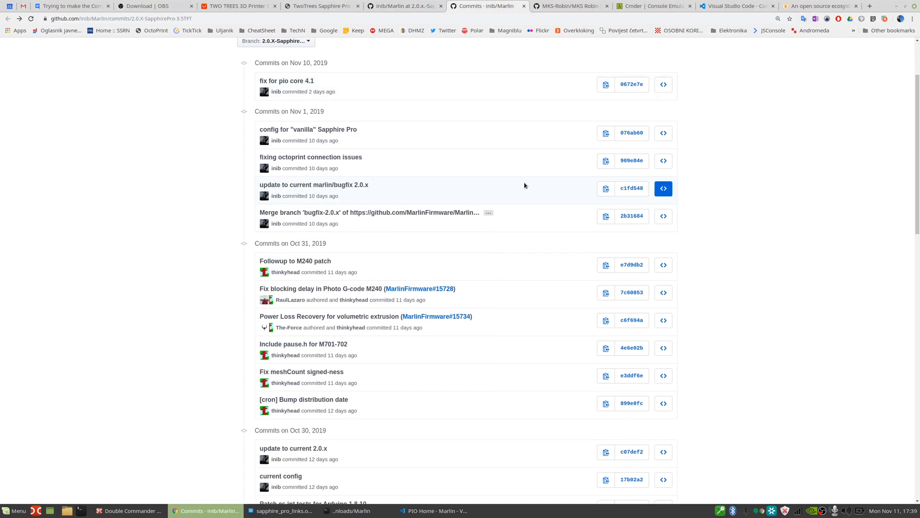
# Step: Look at the bugfix-2.0.x update commit, then switch back to VS Code
pyautogui.scroll(-3)
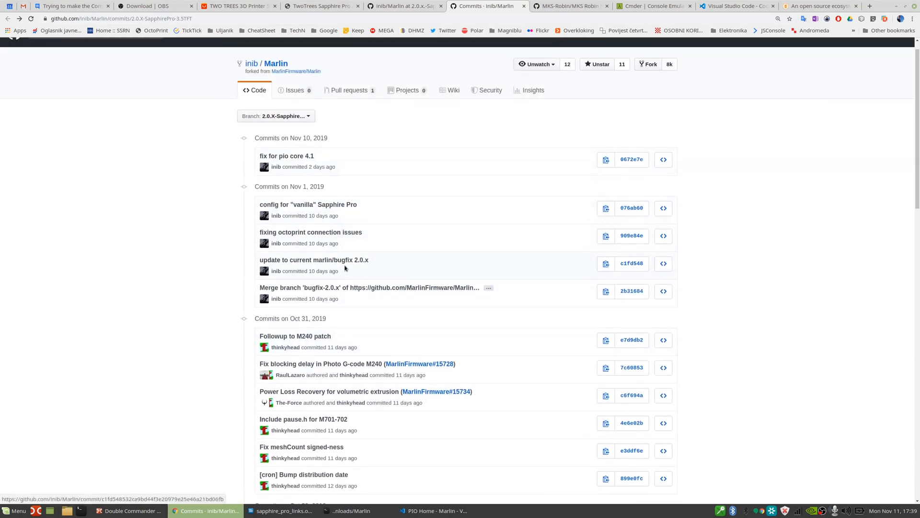
pyautogui.click(433, 509)
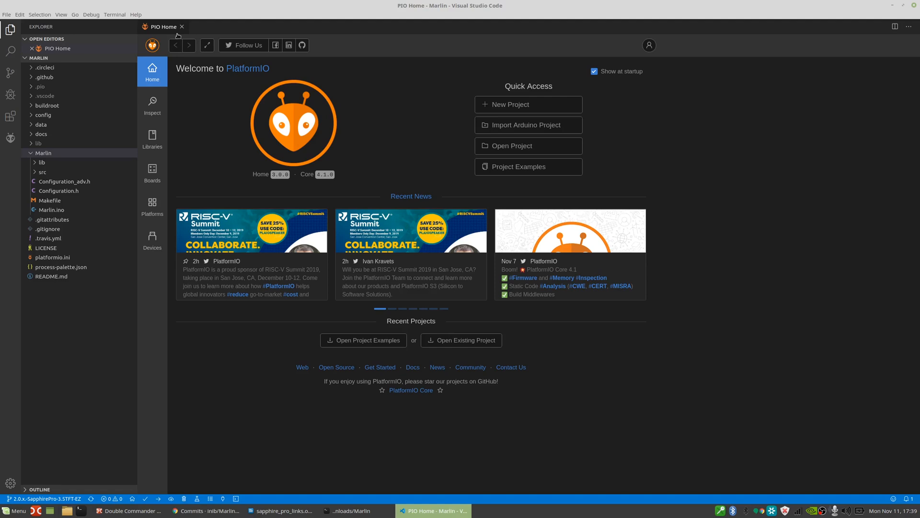
# Step: Close PIO Home and load Configuration.h and Configuration_adv.h in the editor
pyautogui.click(183, 26)
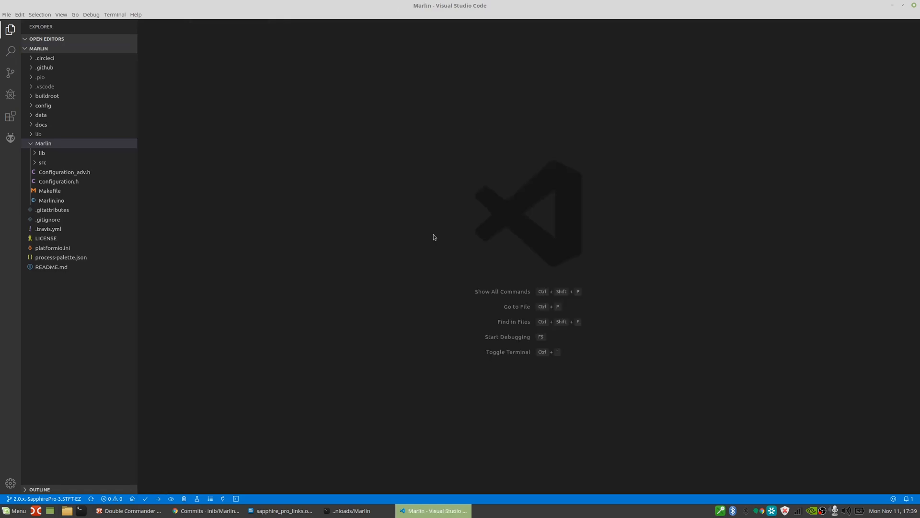
pyautogui.moveTo(262, 155)
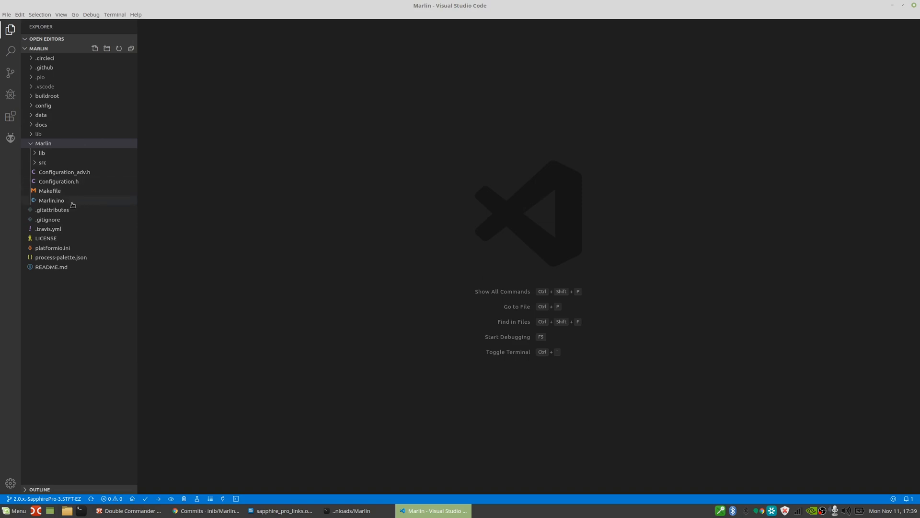
pyautogui.moveTo(58, 181)
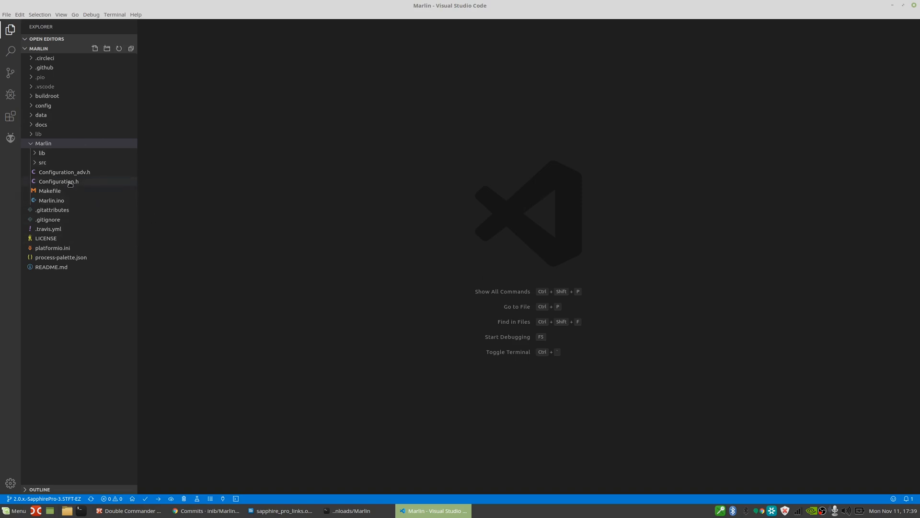
pyautogui.doubleClick(58, 181)
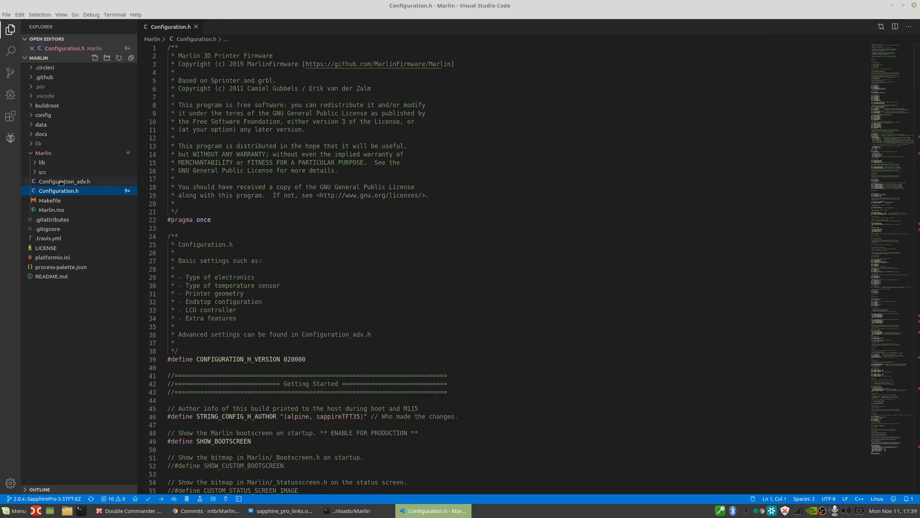
pyautogui.click(64, 180)
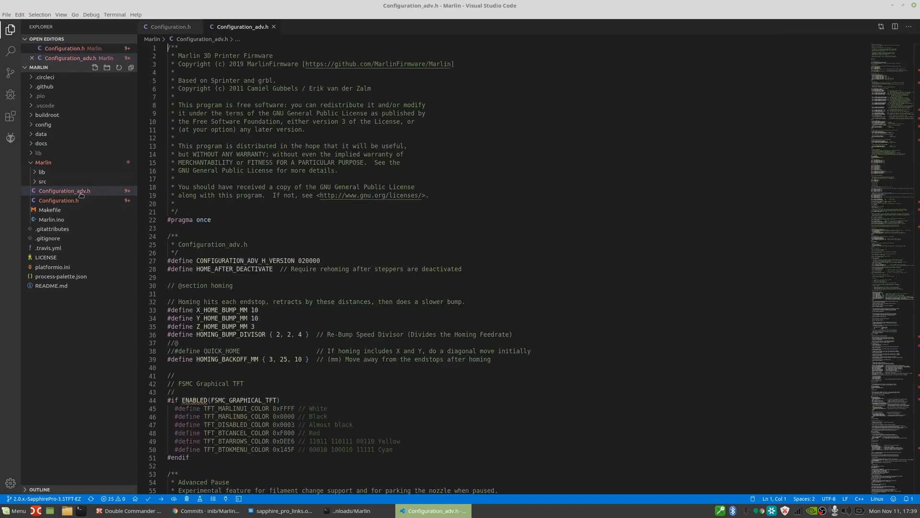
pyautogui.moveTo(64, 190)
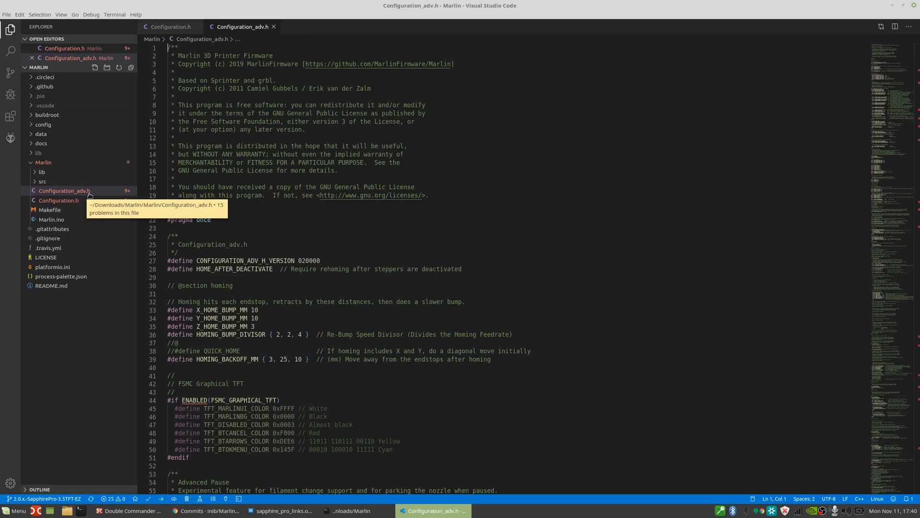
pyautogui.click(170, 26)
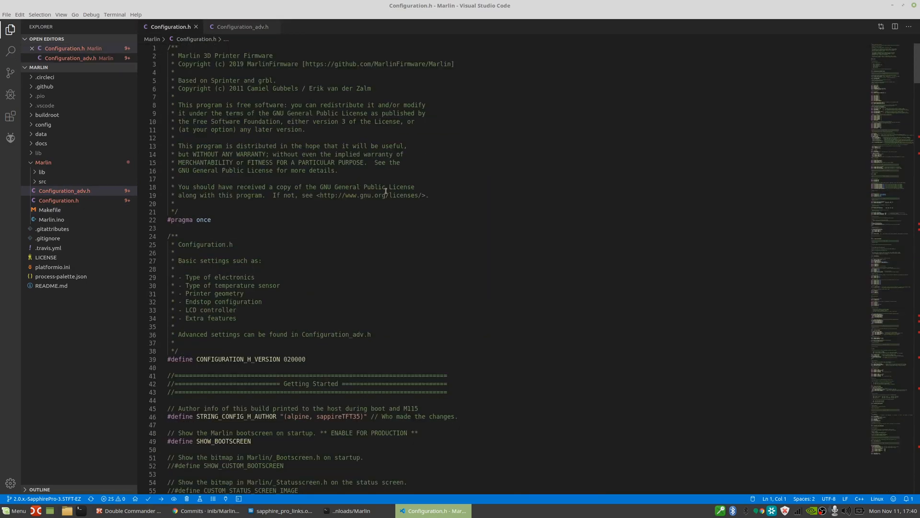
# Step: Skim through Configuration.h, then show the PlatformIO project tasks
pyautogui.scroll(-3)
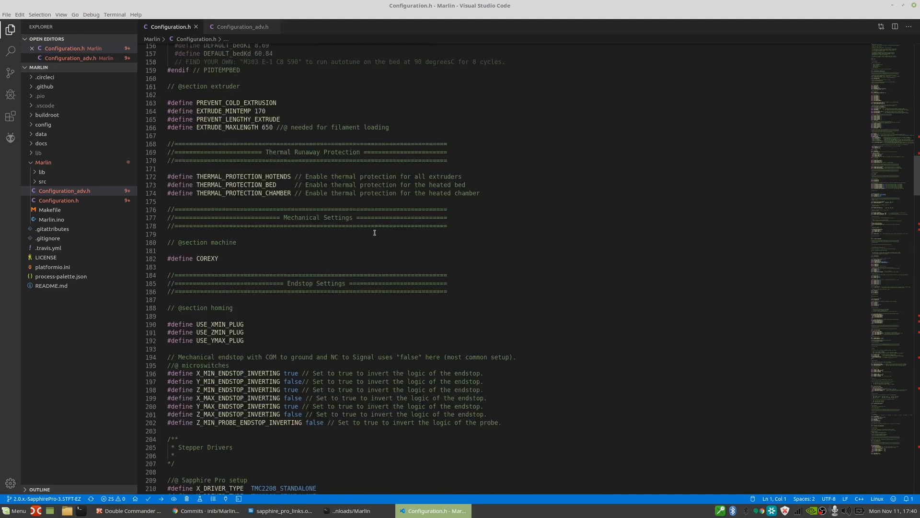
pyautogui.scroll(-3)
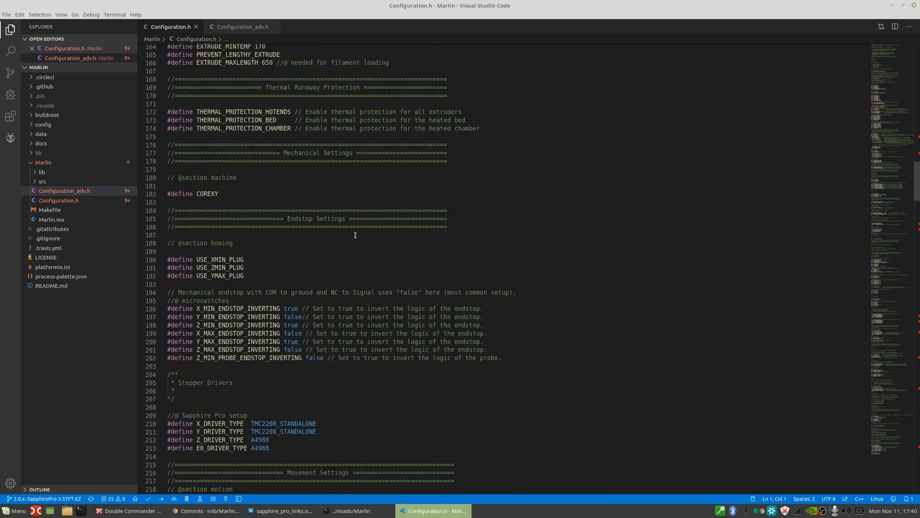
pyautogui.scroll(3)
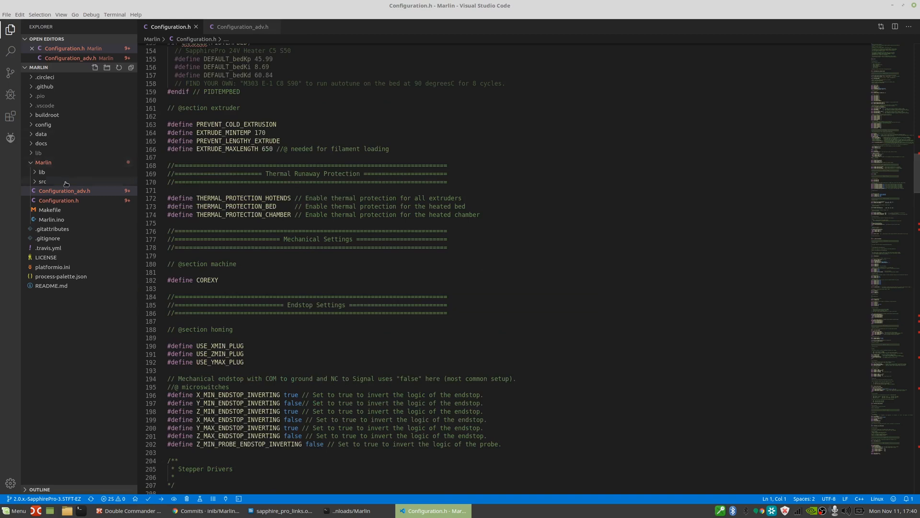
pyautogui.click(11, 137)
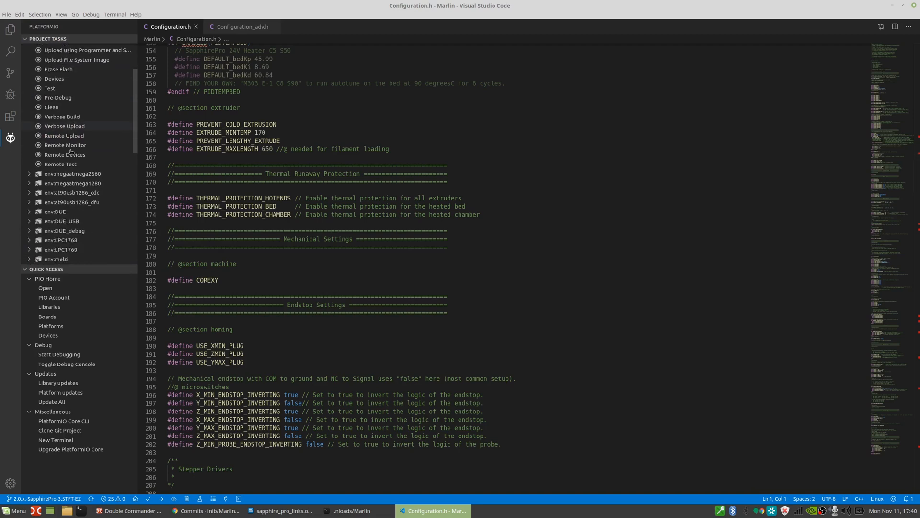
# Step: Run the Build task for env:mks_robin_nano until the terminal reports 1 succeeded
pyautogui.scroll(-3)
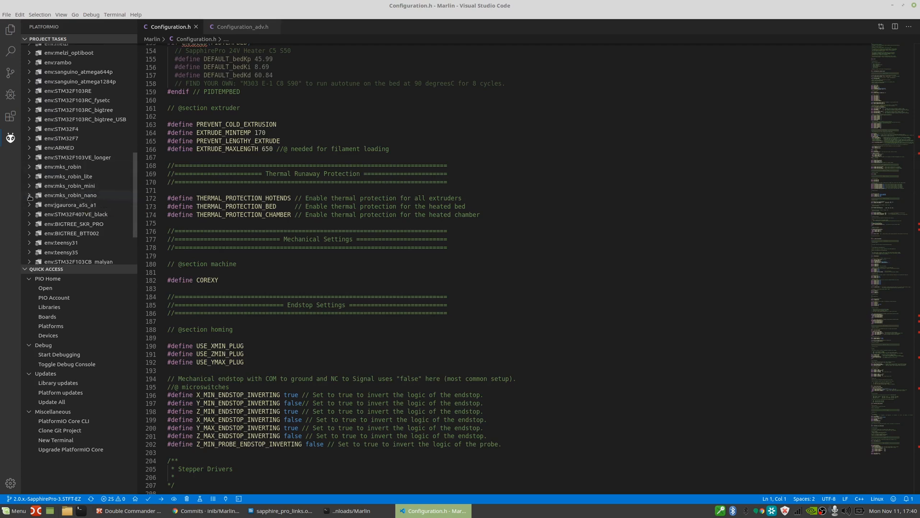
pyautogui.click(71, 195)
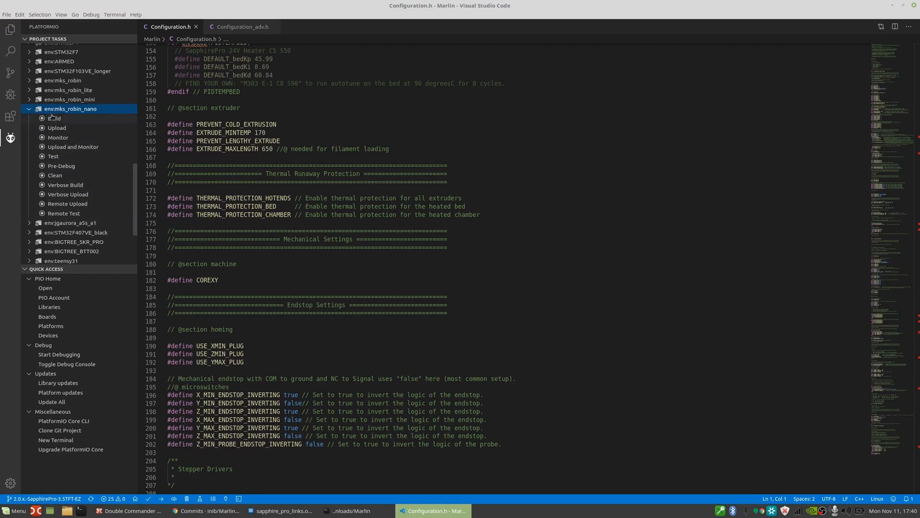
pyautogui.click(54, 117)
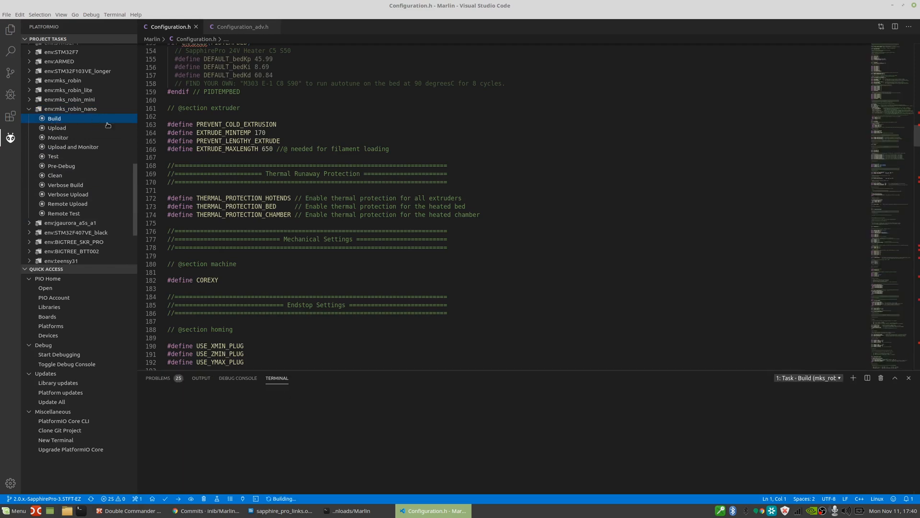
pyautogui.click(54, 118)
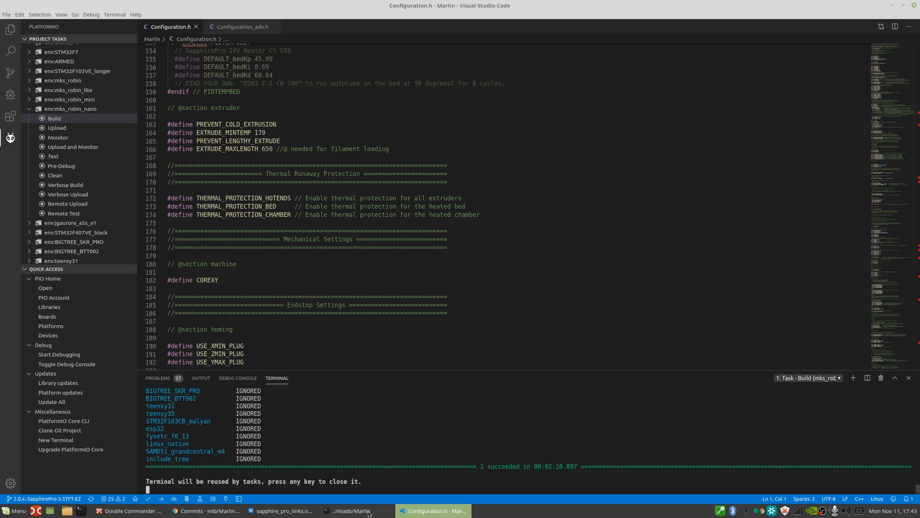
# Step: List the Marlin folder with ls, ls -l and ls -a to reveal the hidden .pio directory
pyautogui.click(352, 510)
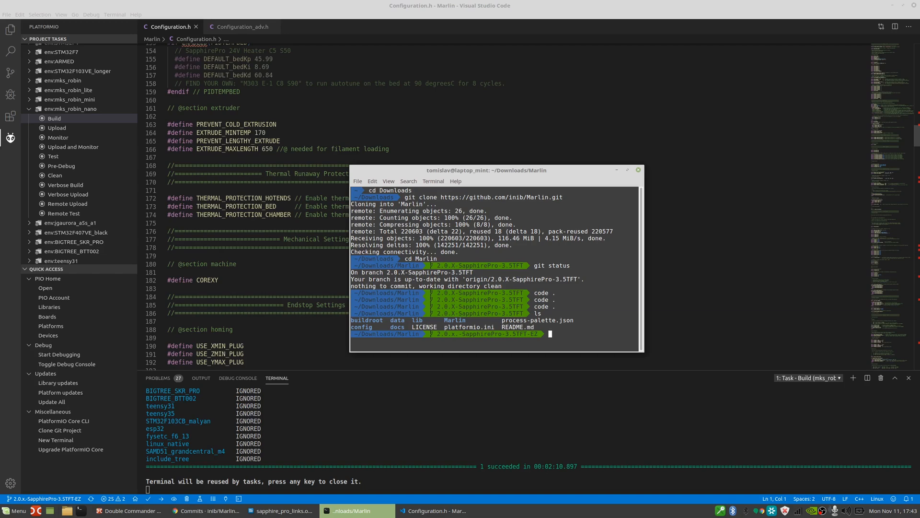
pyautogui.write('ls')
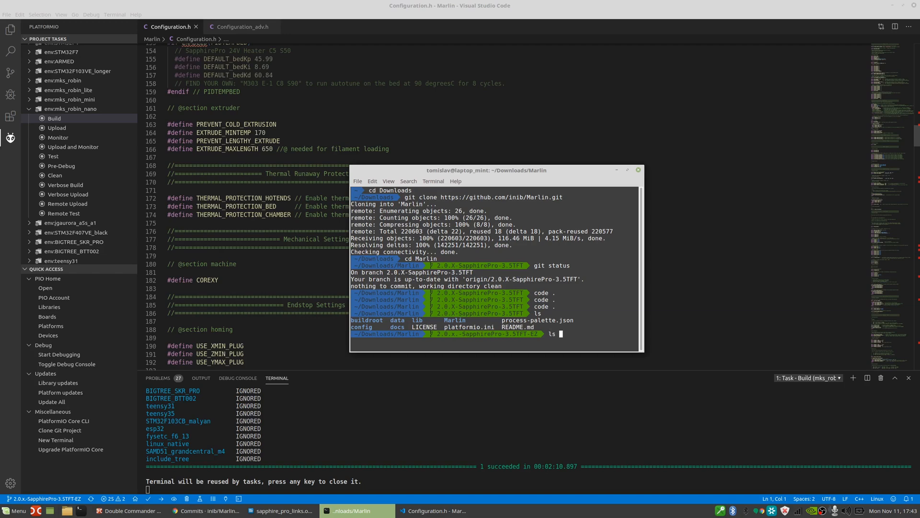
pyautogui.write('ls -l')
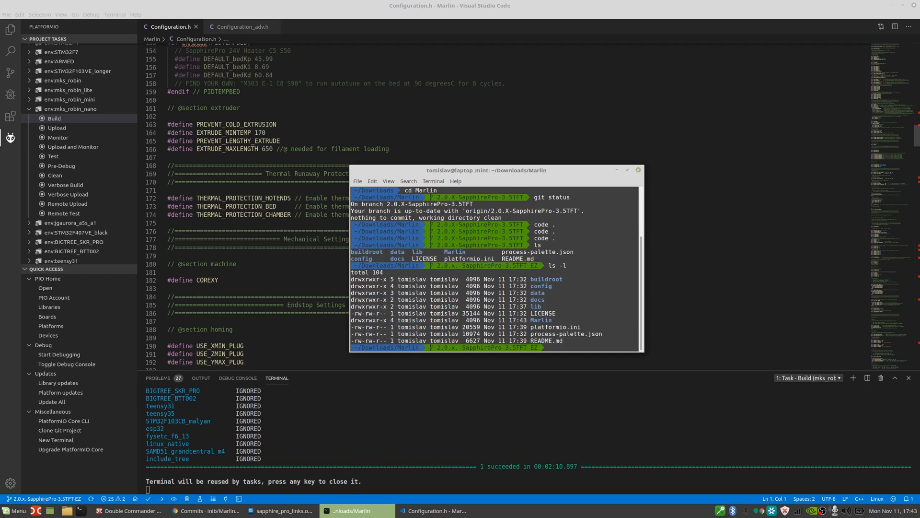
pyautogui.write('ls -a')
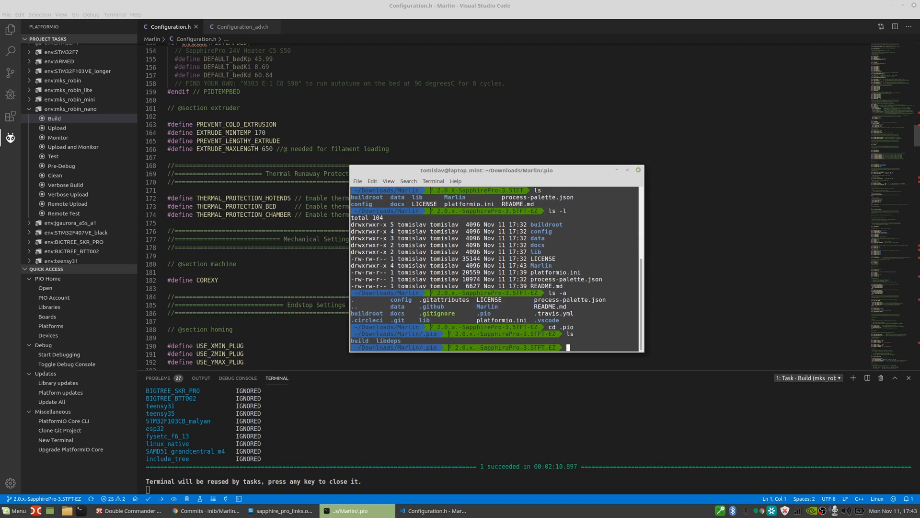
# Step: Change into .pio/build/mks_robin_nano where Robin_nano.bin lives
pyautogui.write('cd build')
pyautogui.write('ls')
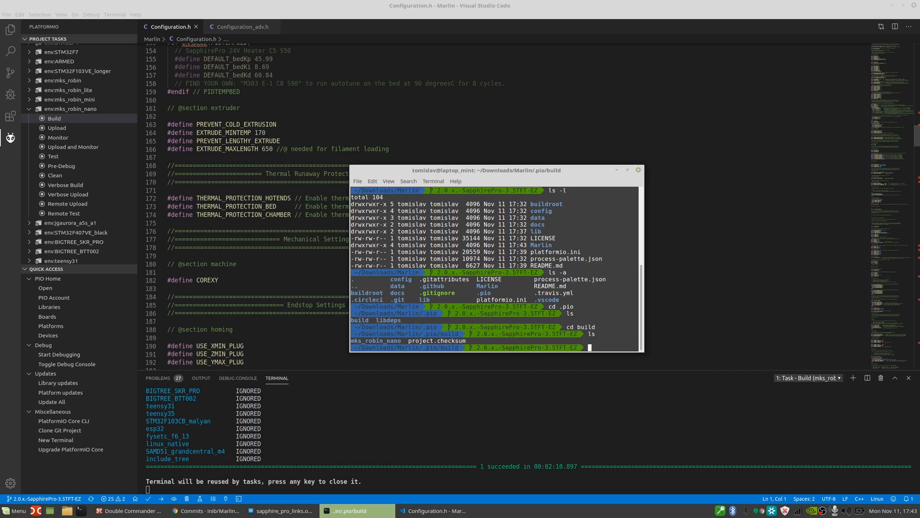
pyautogui.write('cd mks_robin_nano')
pyautogui.write('ls')
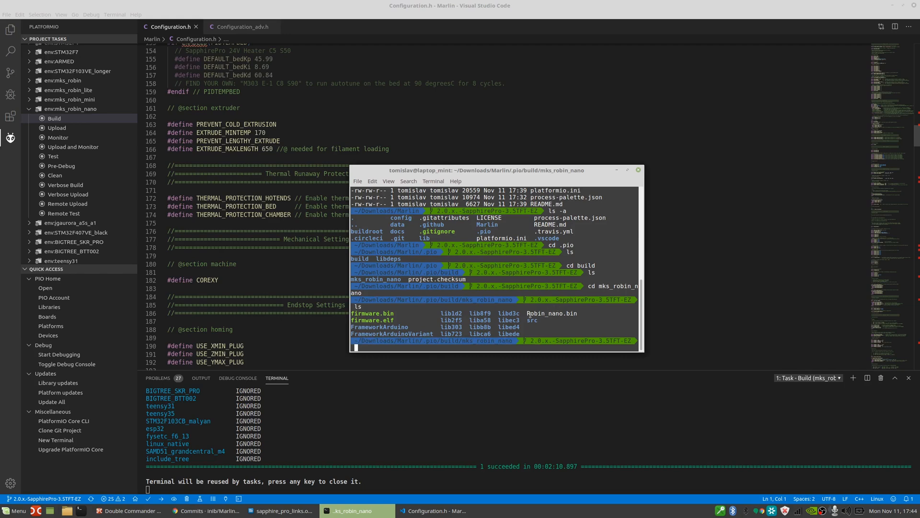
# Step: Show ls -l details of Robin_nano.bin (211588 bytes) and highlight it in the listing
pyautogui.doubleClick(551, 313)
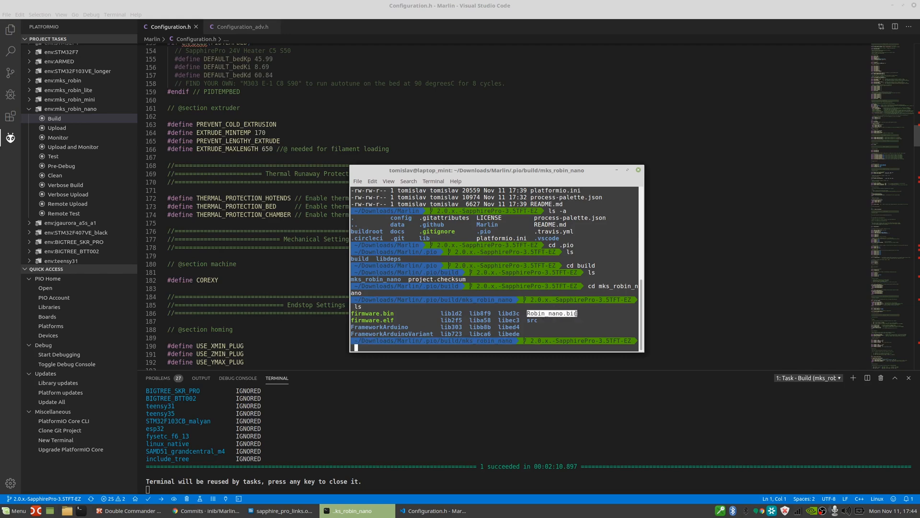
pyautogui.write('ls -l')
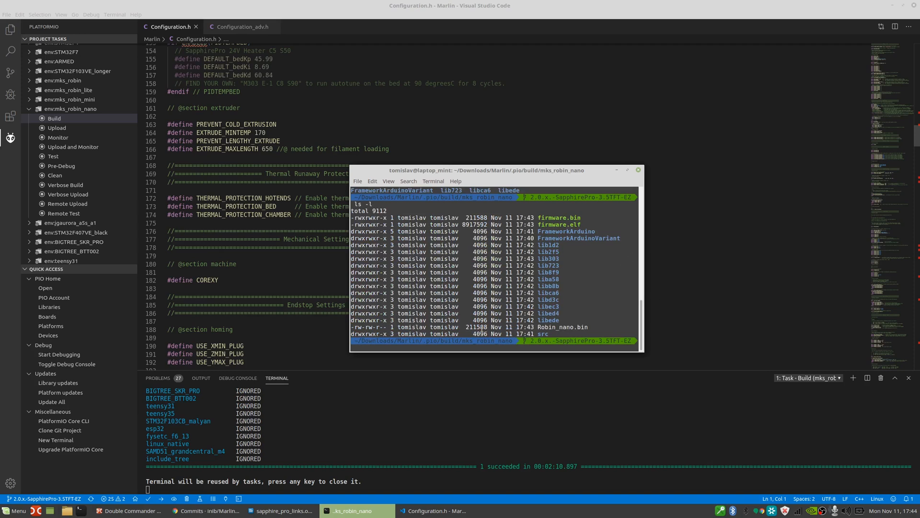
pyautogui.doubleClick(475, 327)
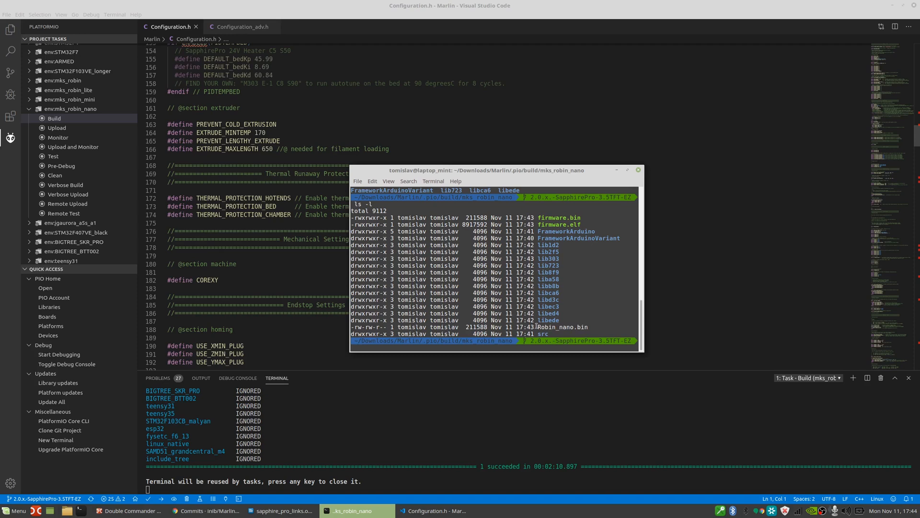
pyautogui.doubleClick(562, 327)
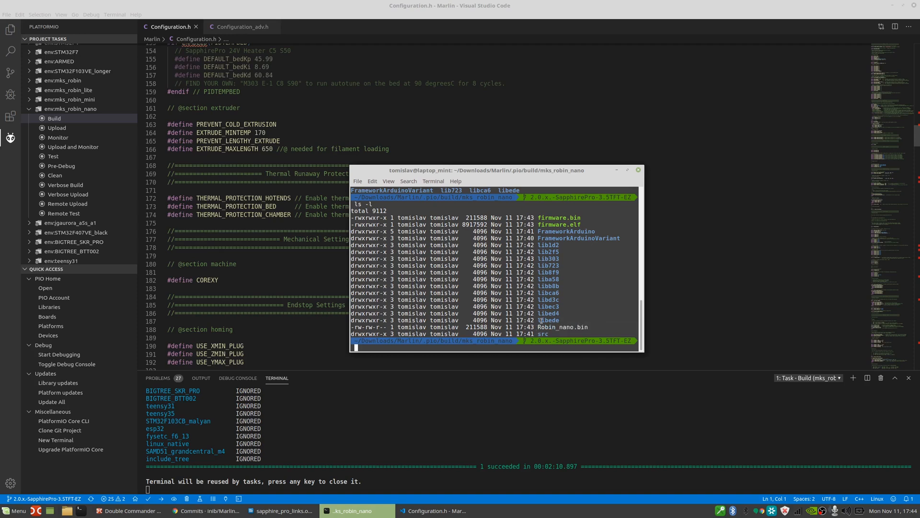
pyautogui.doubleClick(561, 327)
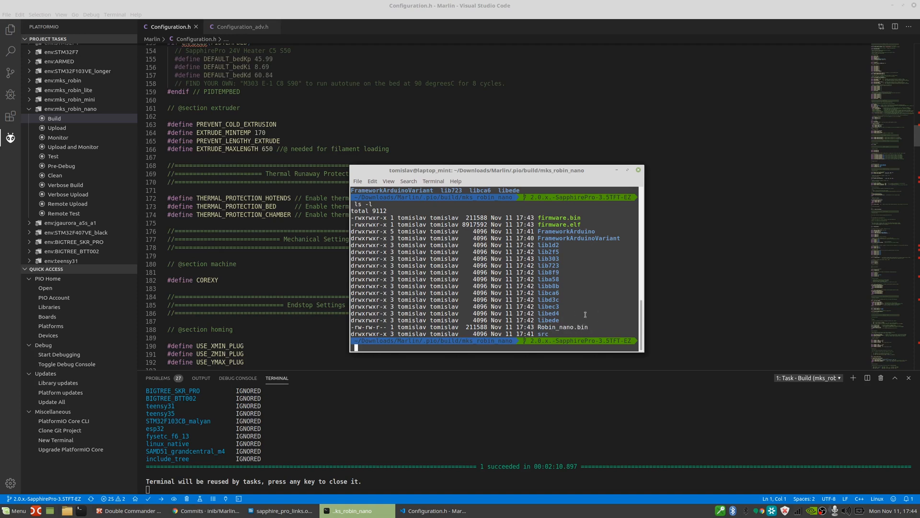
pyautogui.write('robin')
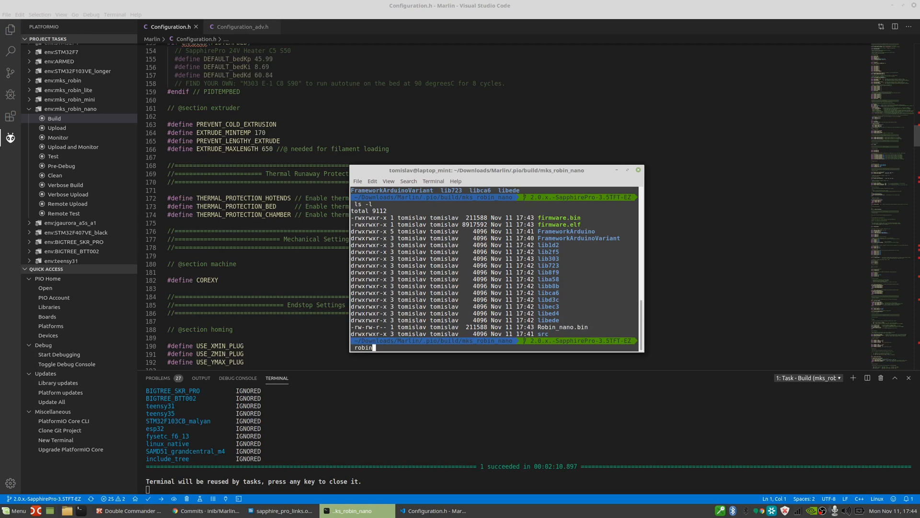
pyautogui.write('nano')
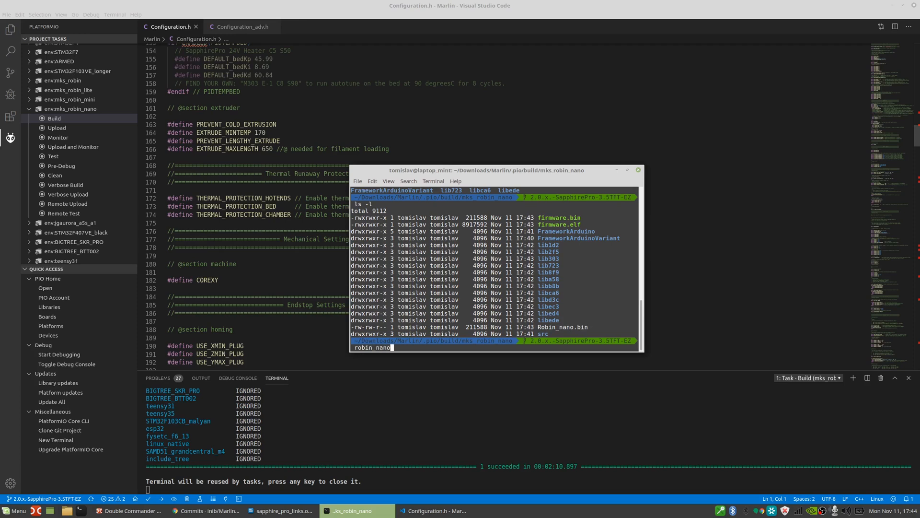